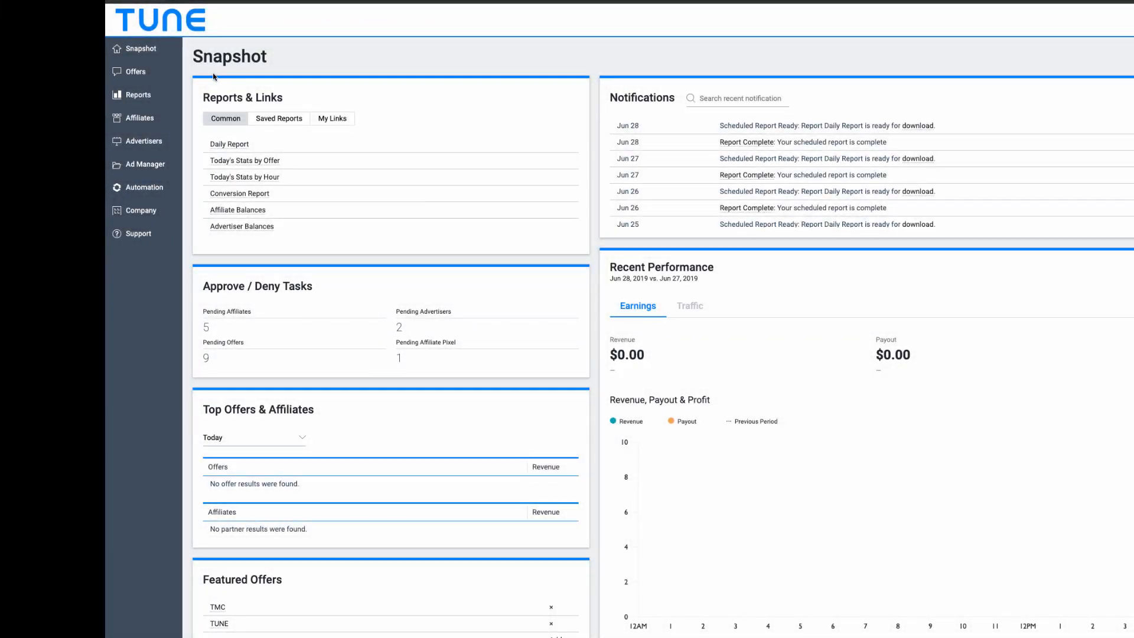
Expand the Offers section in the sidebar to show its pages
click(135, 72)
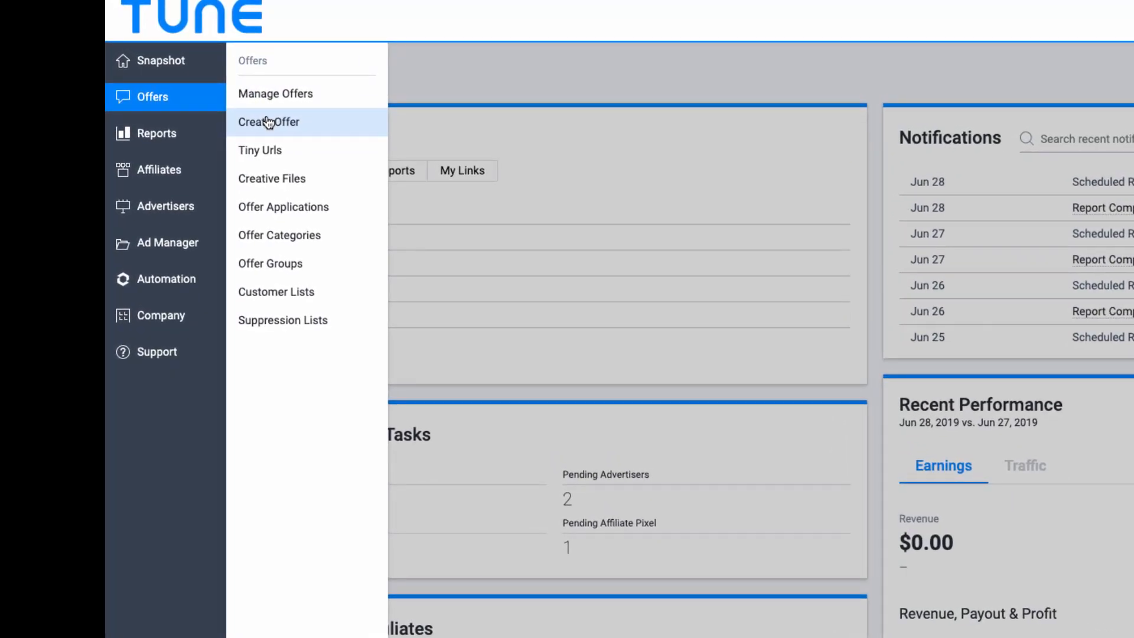
Start a new offer with advertiser TUNE and begin naming it 'Next Best Offer'
click(268, 121)
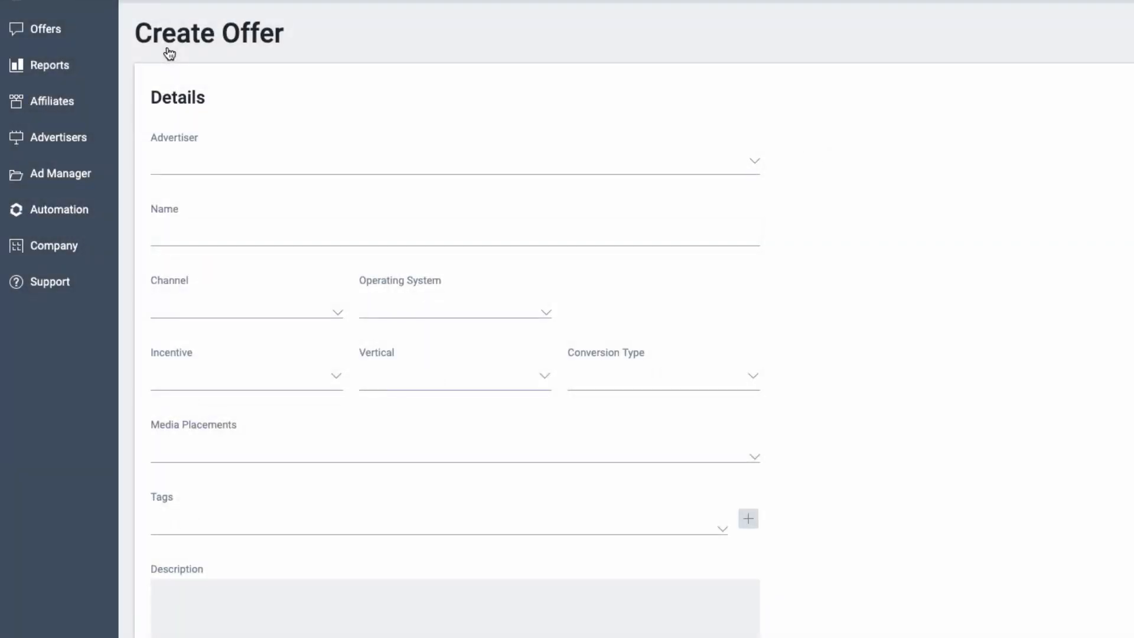
click(454, 161)
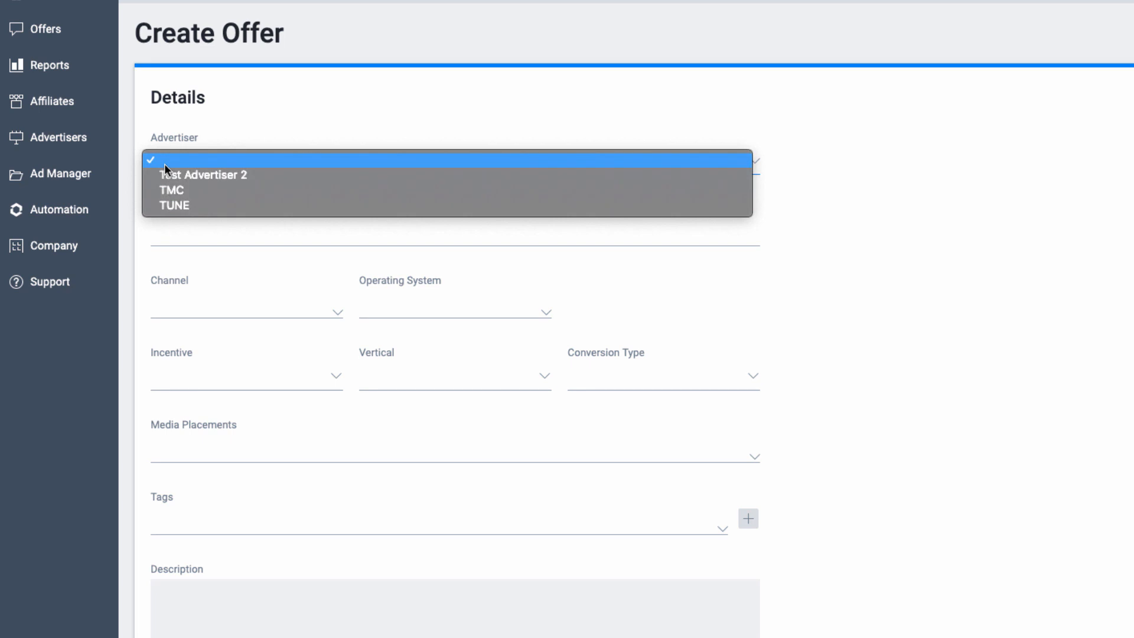
click(174, 206)
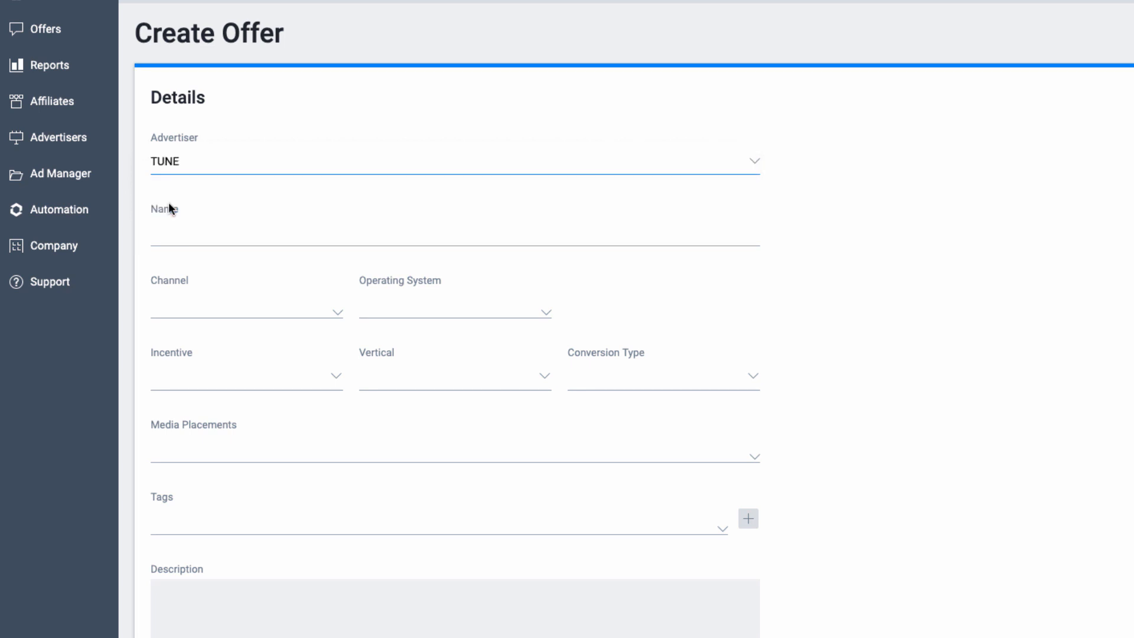
text(Next Best Offer)
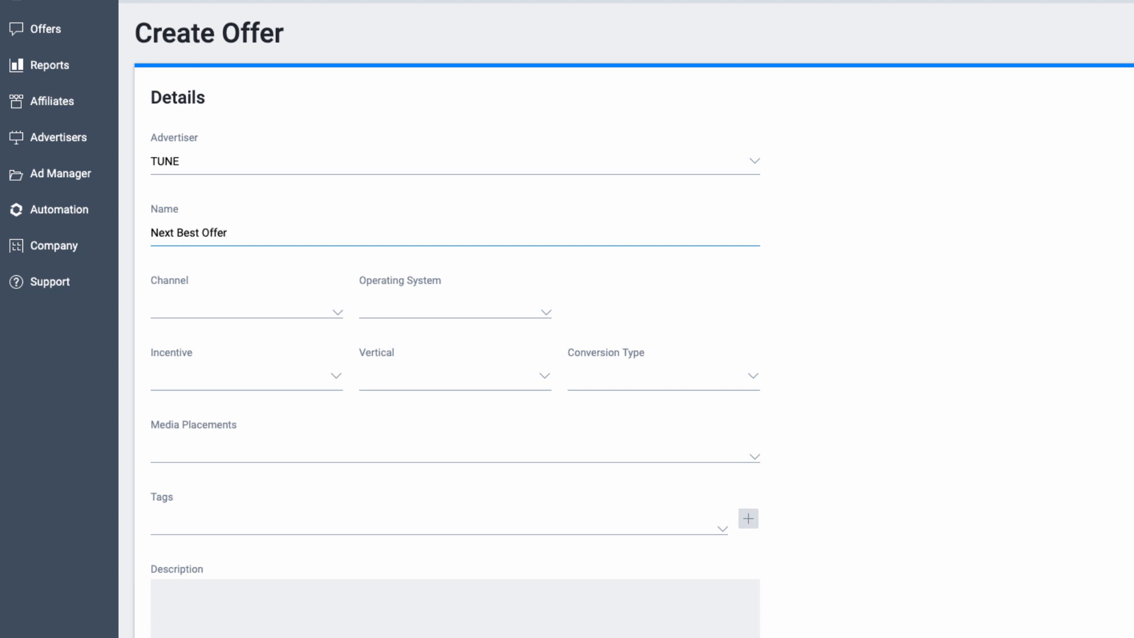
Set channel Desktop / Web, OS iOS, Incent, vertical Coupons, Credit Card Submit, and tag Academy
click(246, 312)
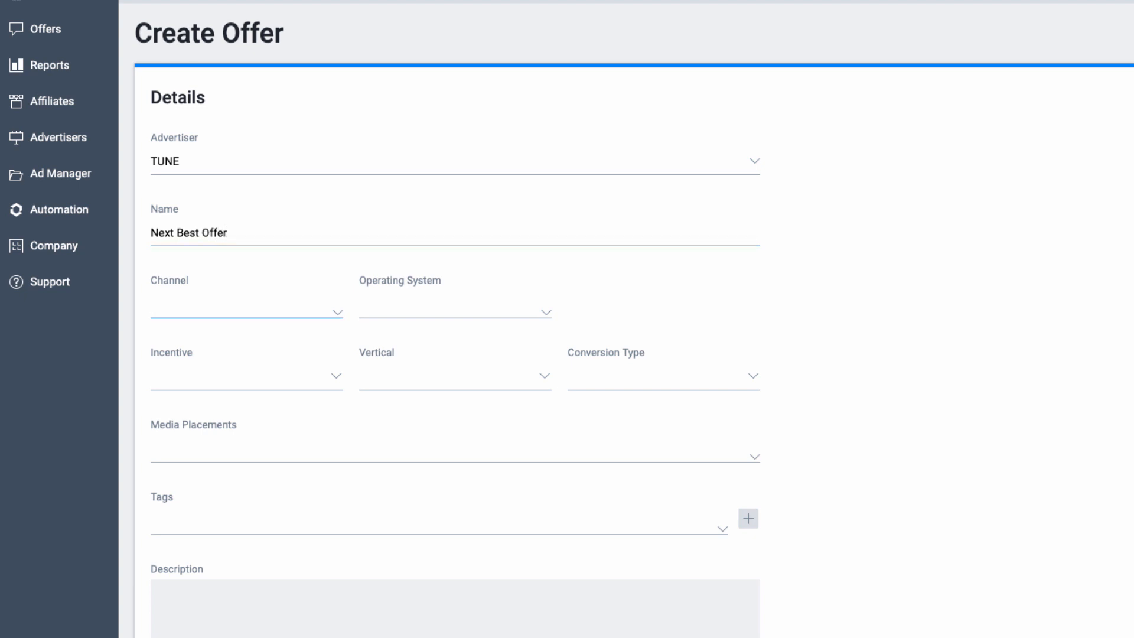
click(246, 311)
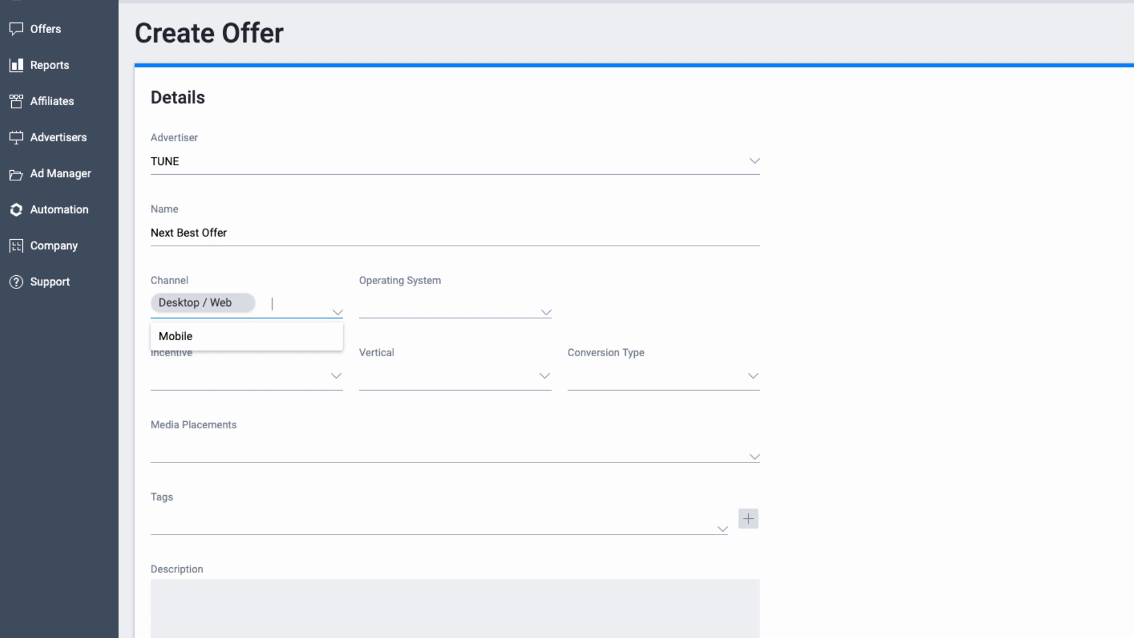
click(454, 310)
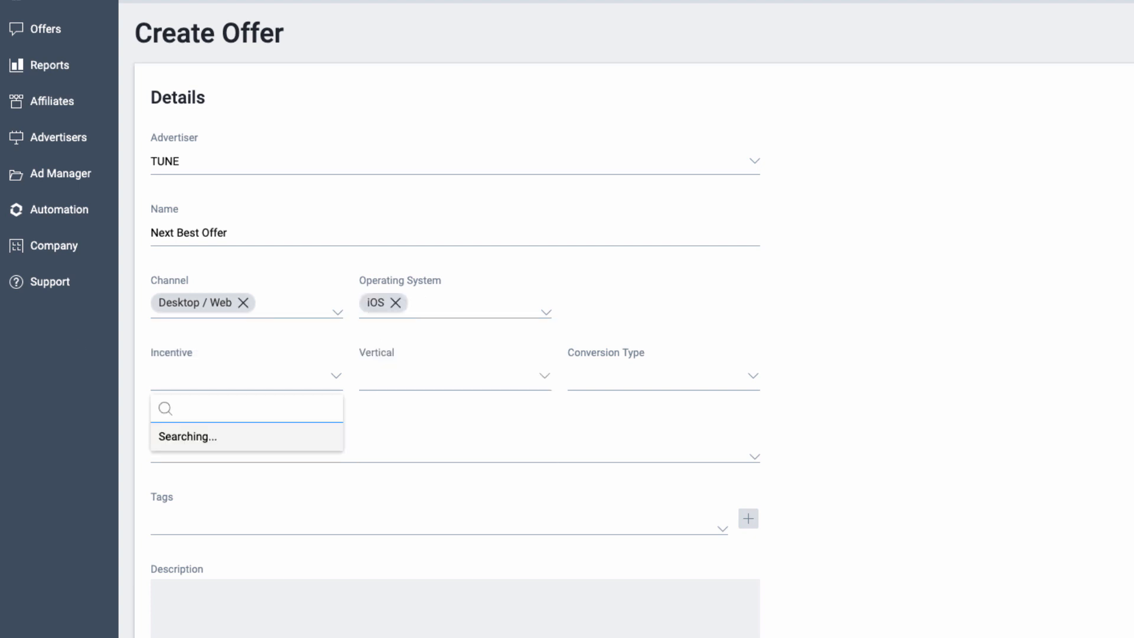
click(453, 375)
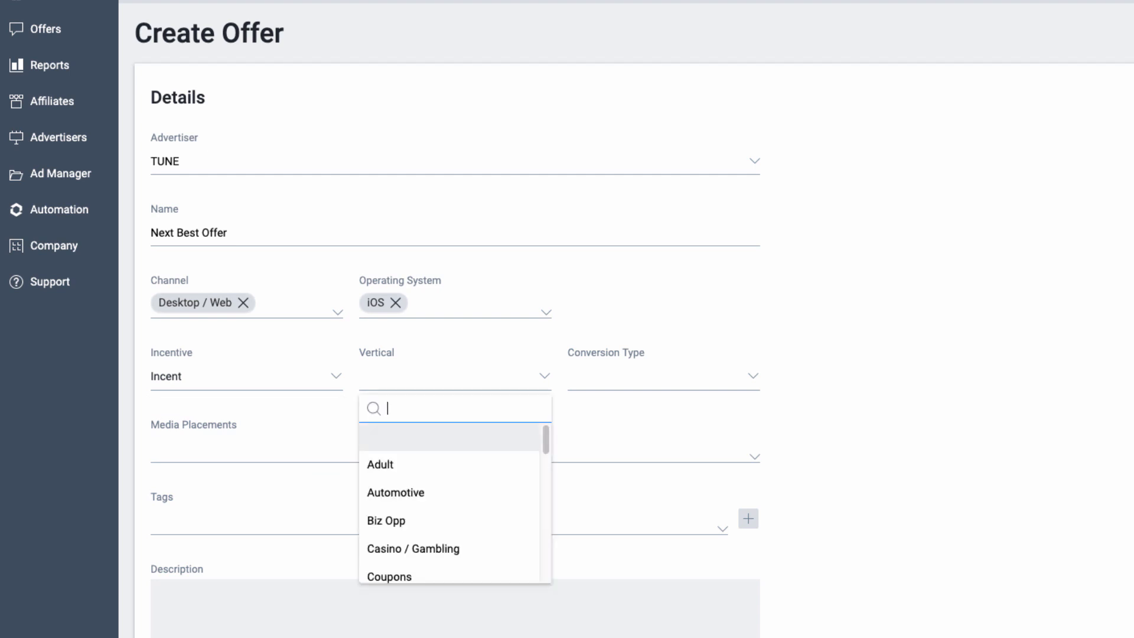
click(389, 577)
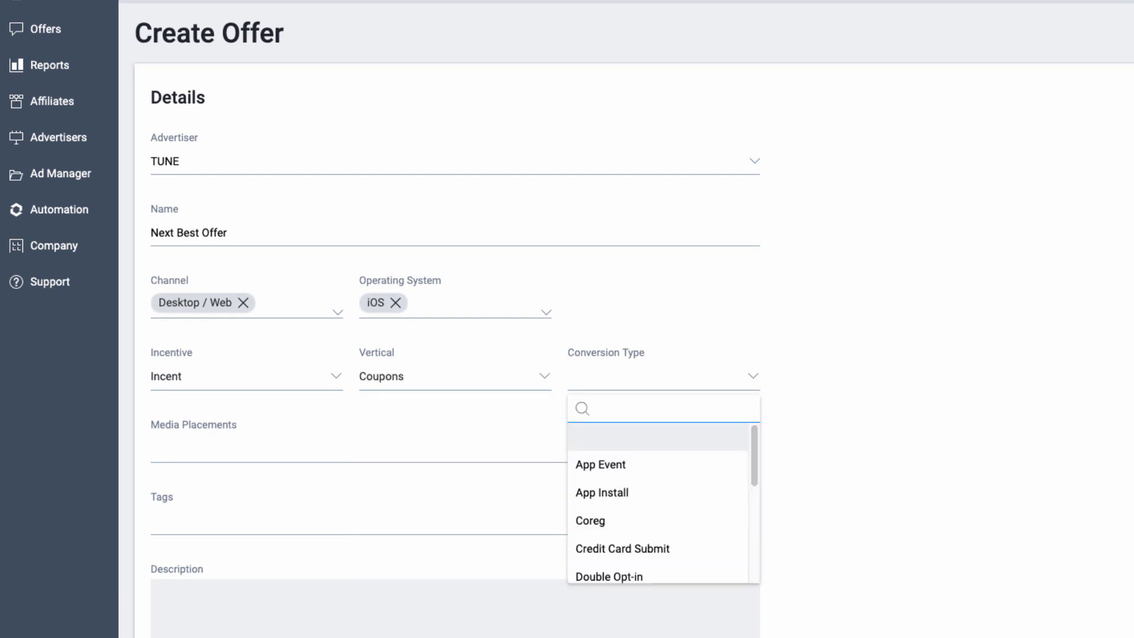
click(622, 548)
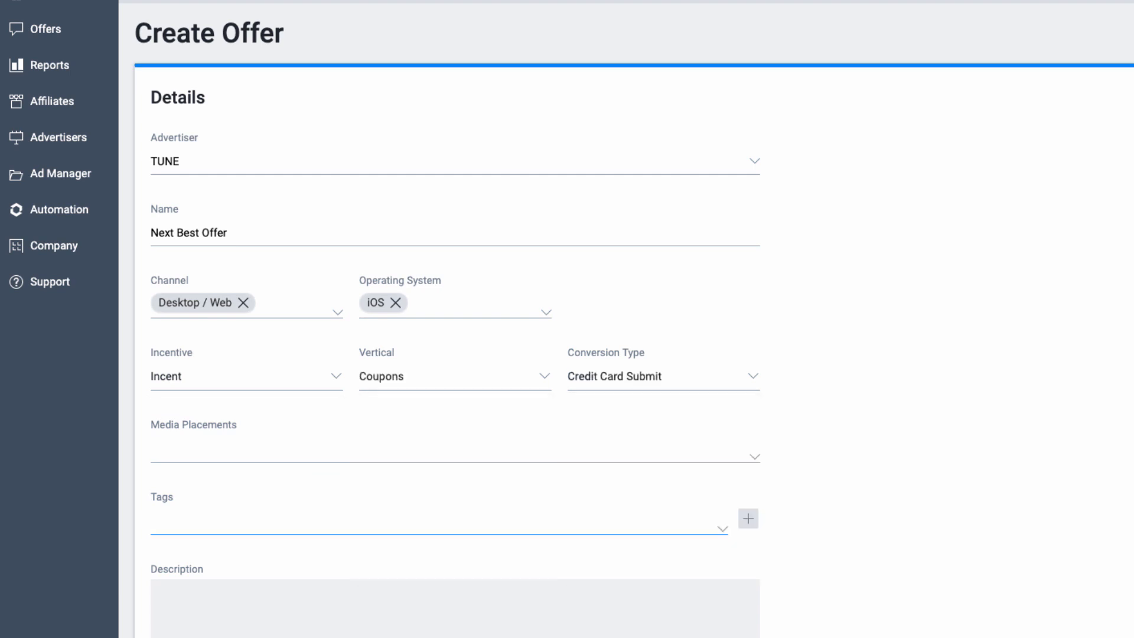
text(Academy)
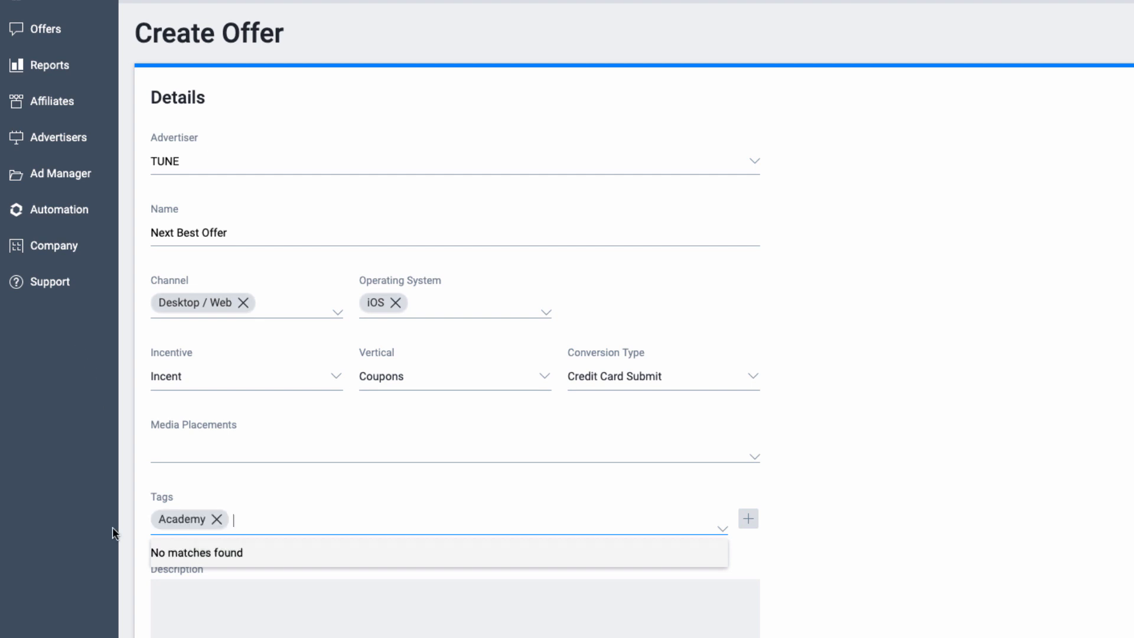
Enter a description stating the offer is available for desktop and iOS only
scroll(down, 3)
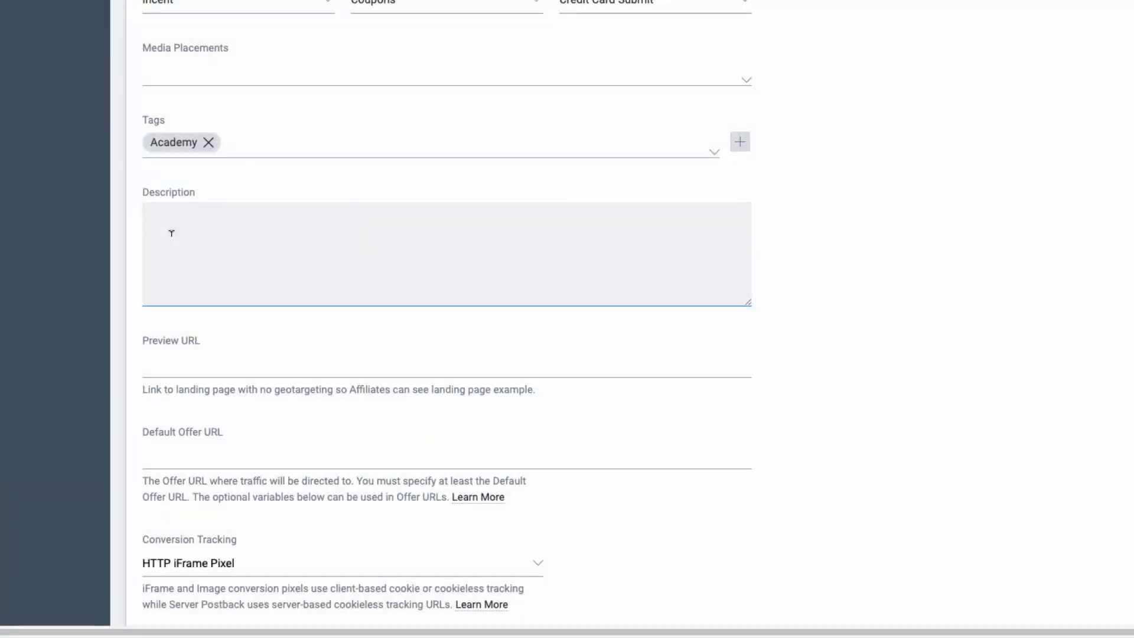
text(This offer is available to desktop and IOS)
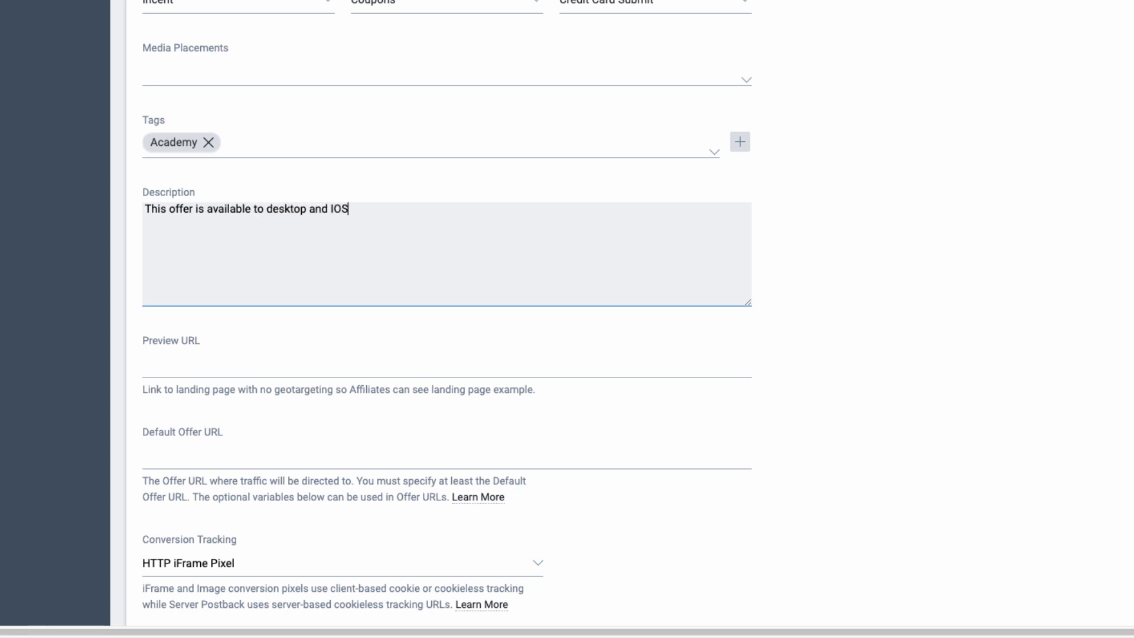
text(only)
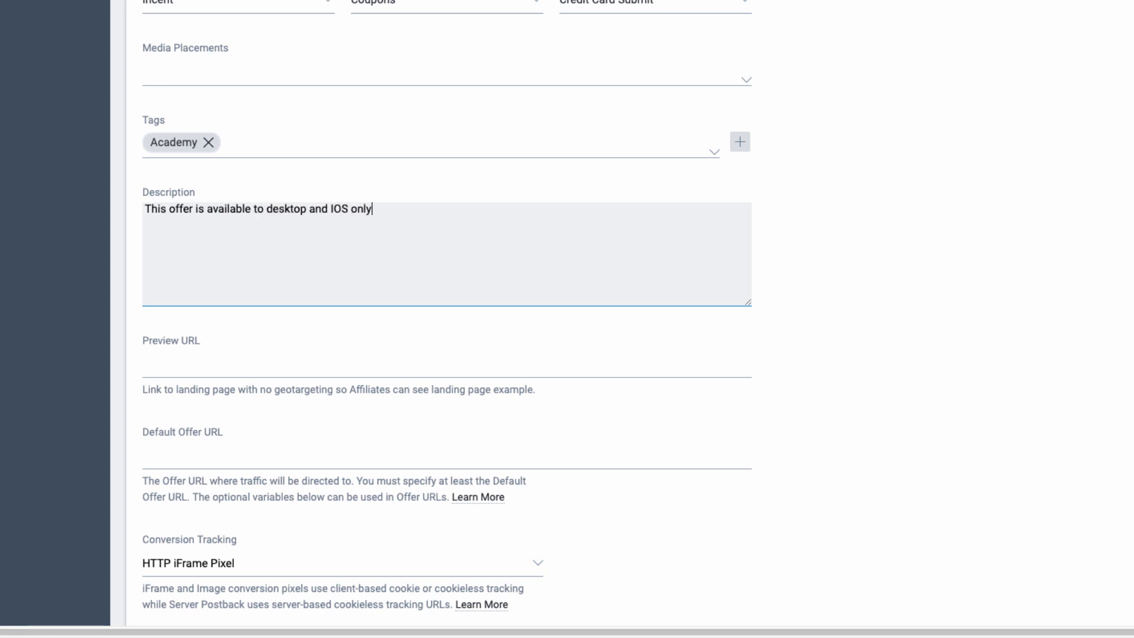
click(446, 376)
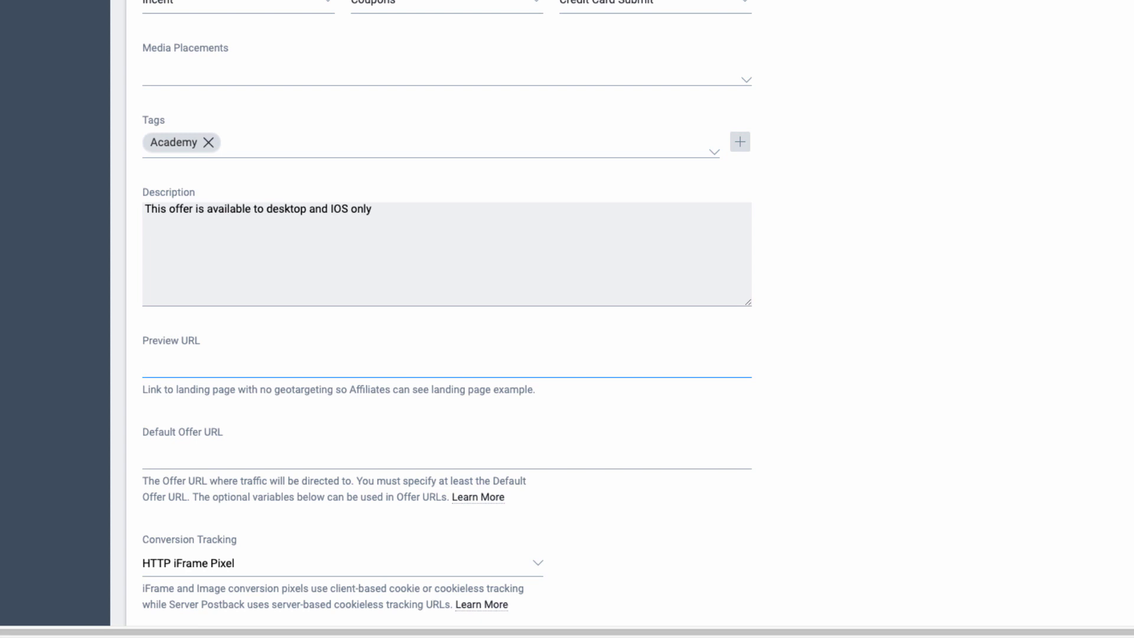
text(https://help.tune.com/hasoffers/intro-to-performance-marketing/)
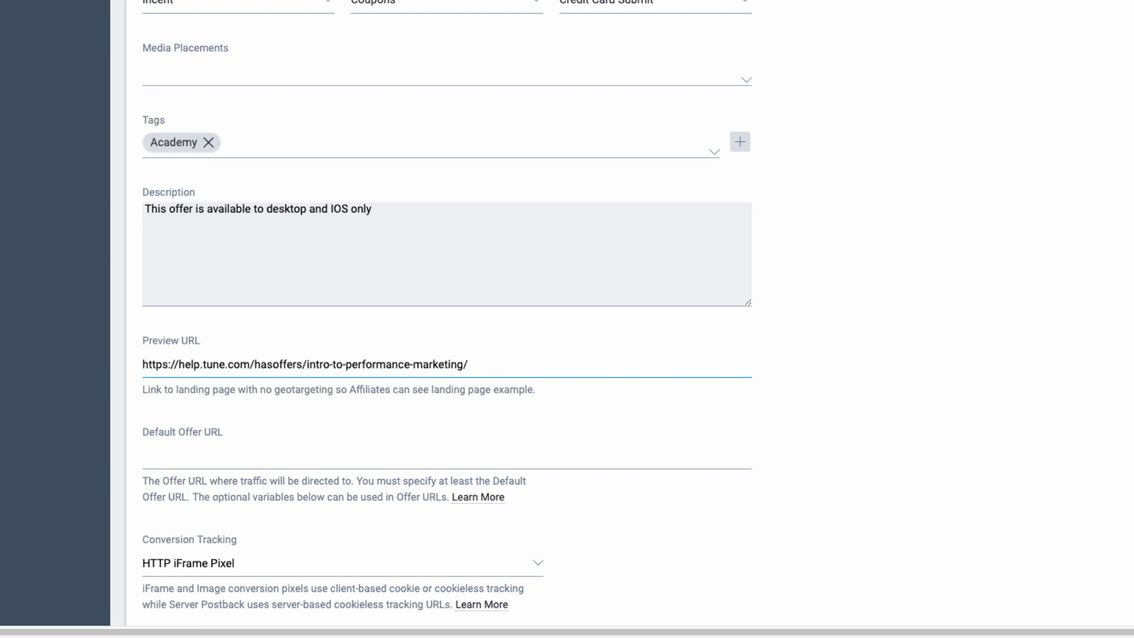
scroll(down, 3)
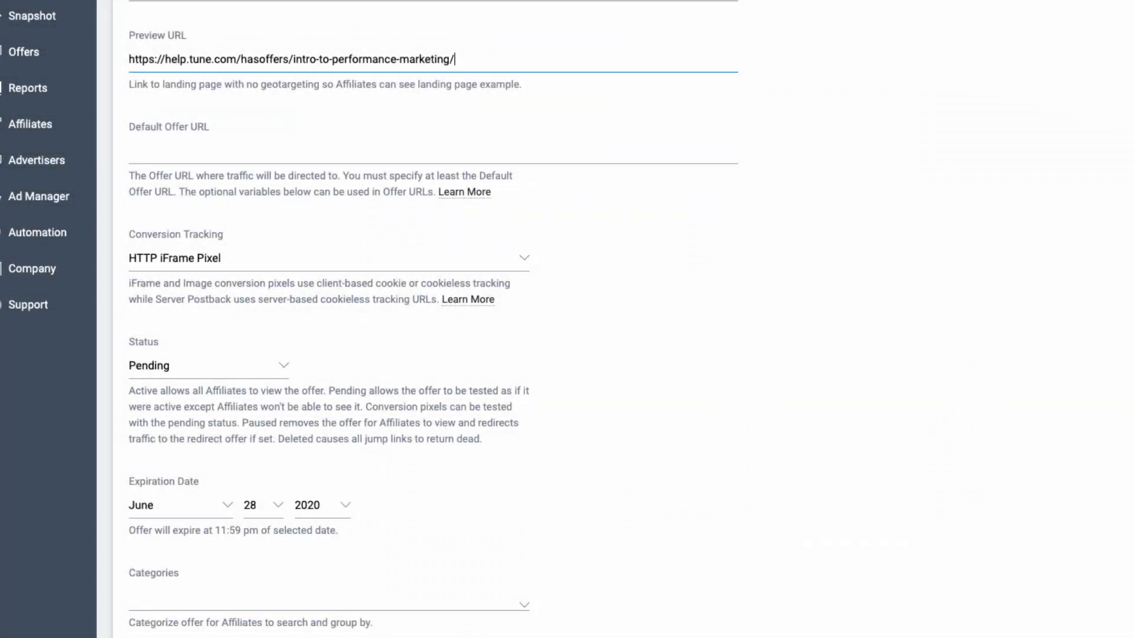
Enter the help page URL with aff_click_id={transaction_id} as the default offer URL
text(https://help.tune.com/hasoffers/intro-to-performance-marketing/aff_click_id={transaction_id})
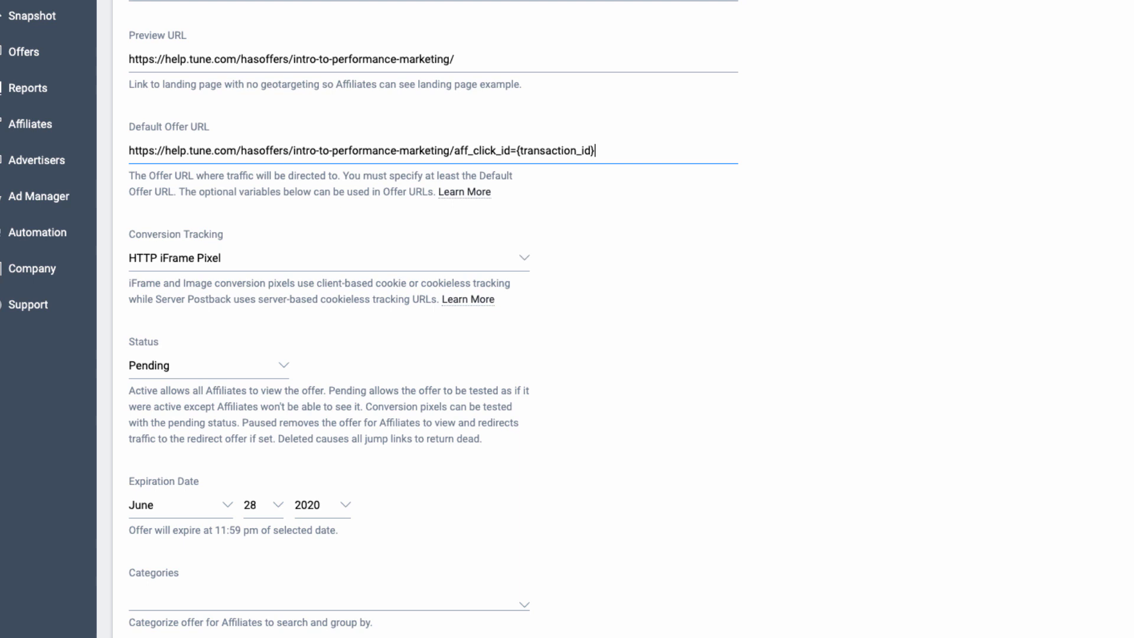
mouse_move(465, 193)
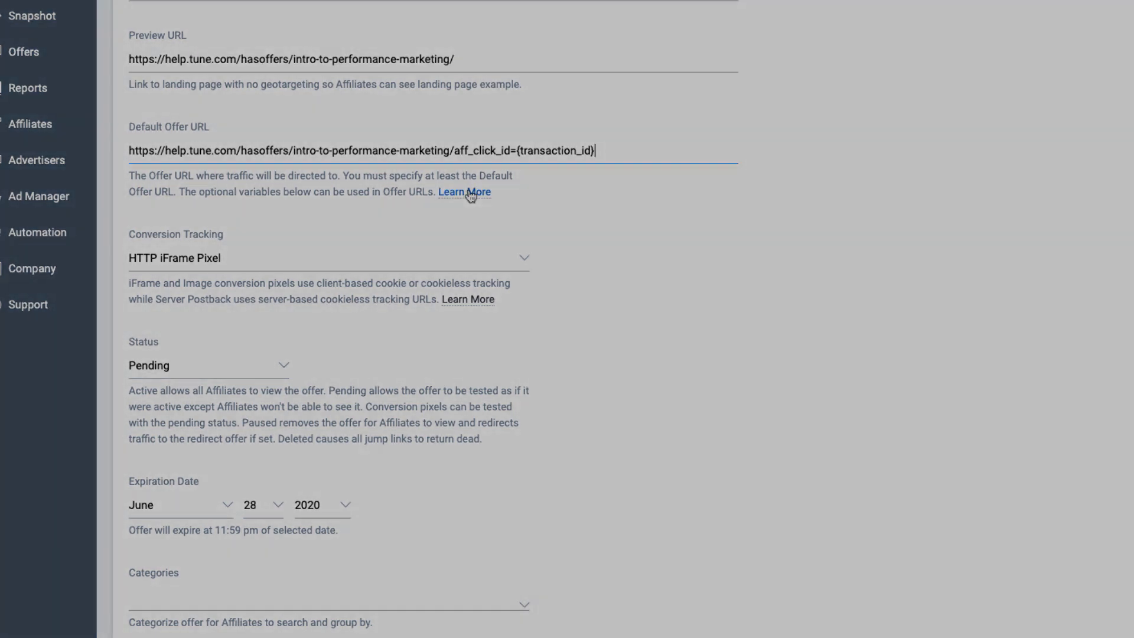
click(464, 191)
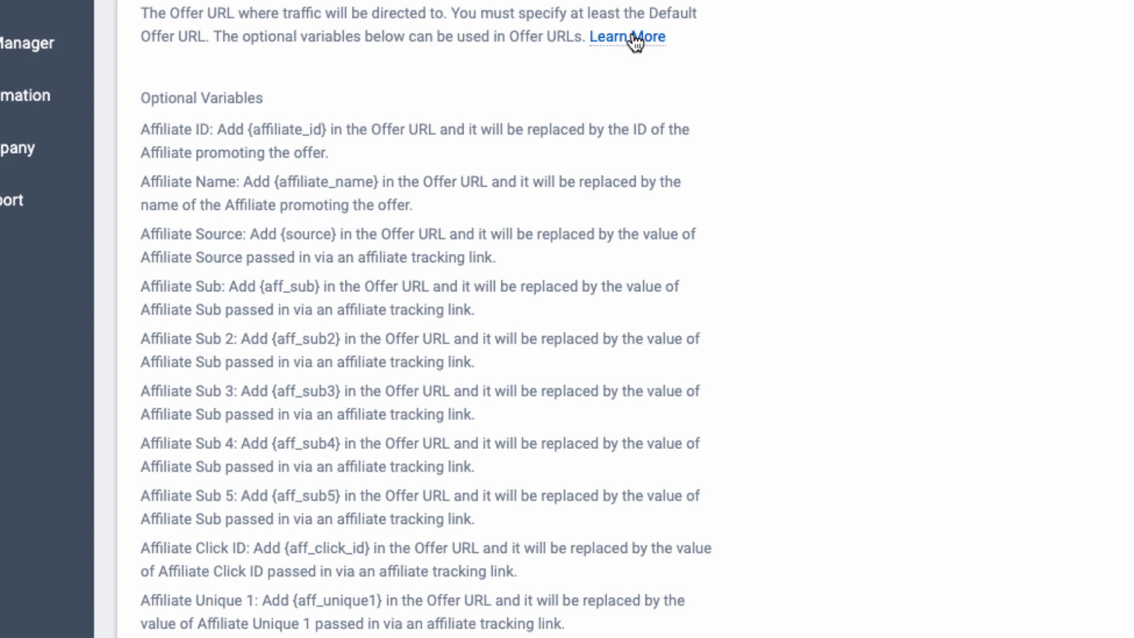
click(628, 36)
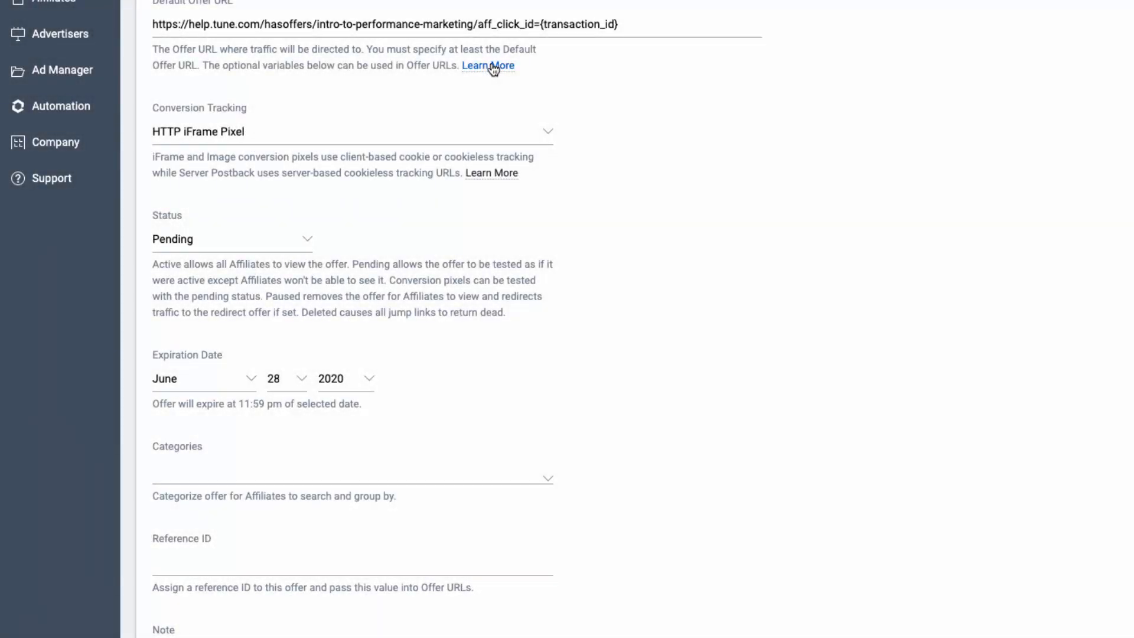
mouse_move(528, 102)
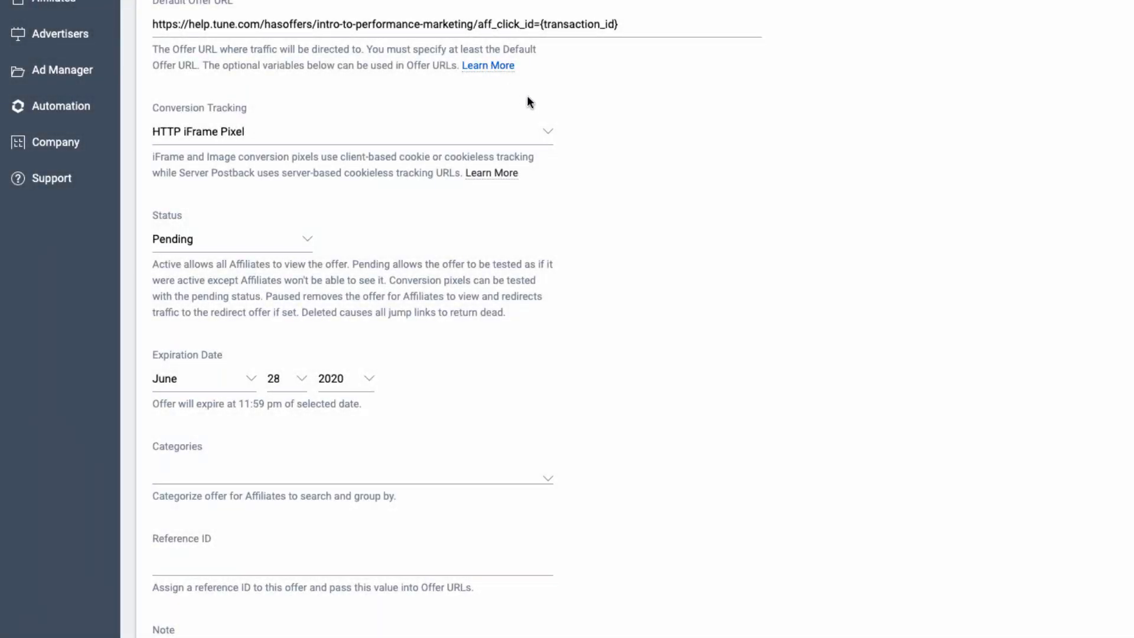
Set conversion tracking to Server Postback w/ Transaction ID
click(351, 131)
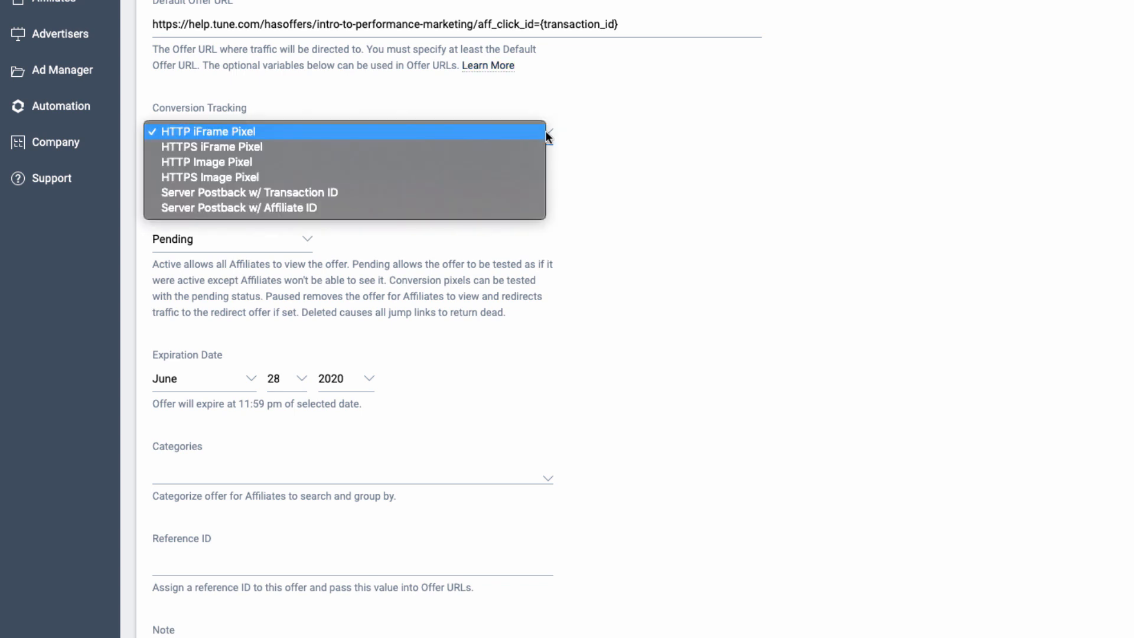
mouse_move(543, 140)
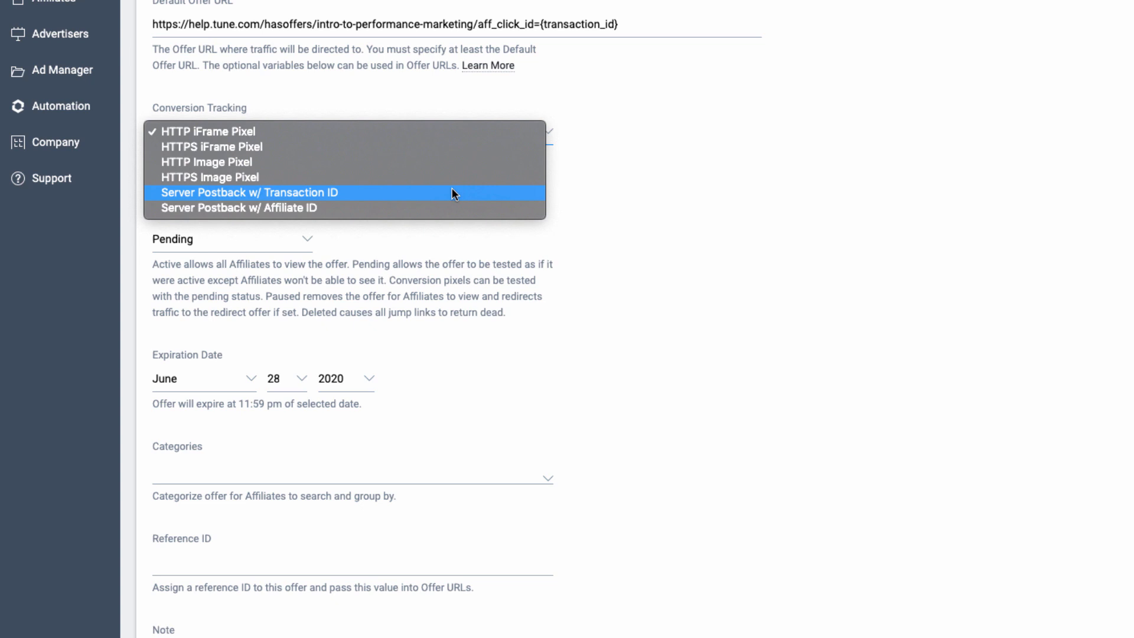
click(246, 193)
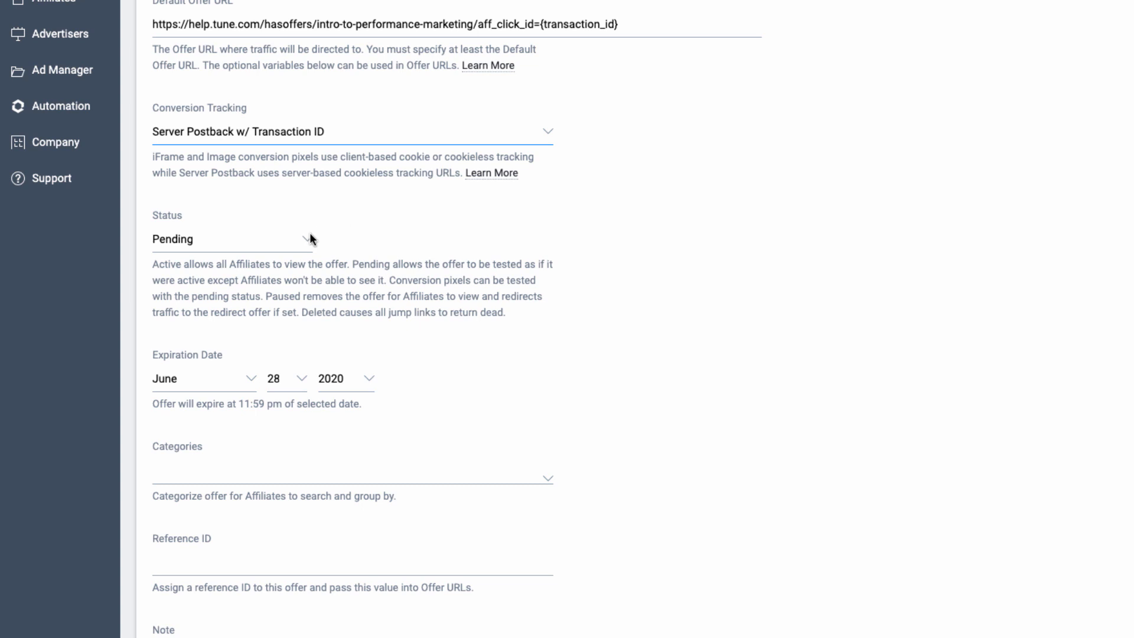
click(232, 238)
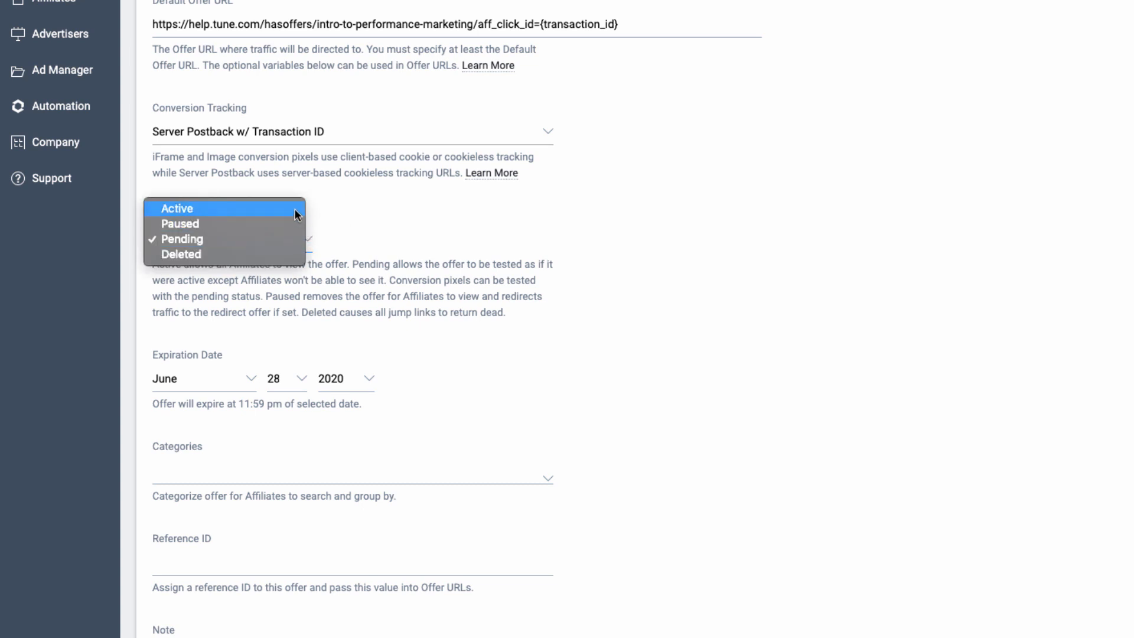
Set the offer status to Active
click(176, 208)
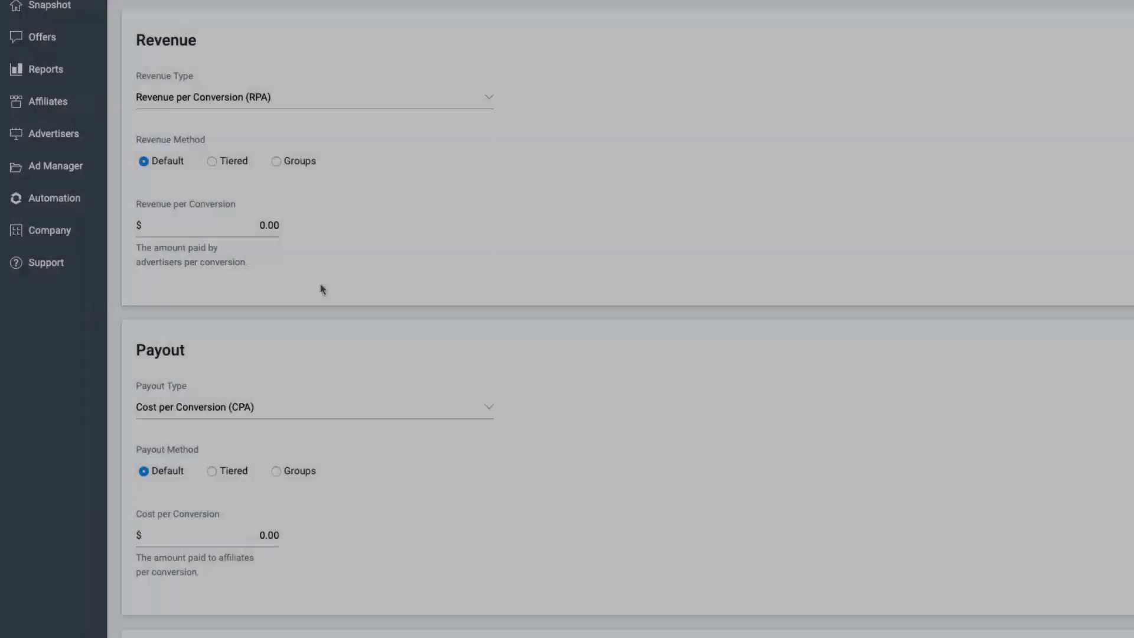
Set revenue to Revenue per Sale (RPS) at 75%
click(314, 97)
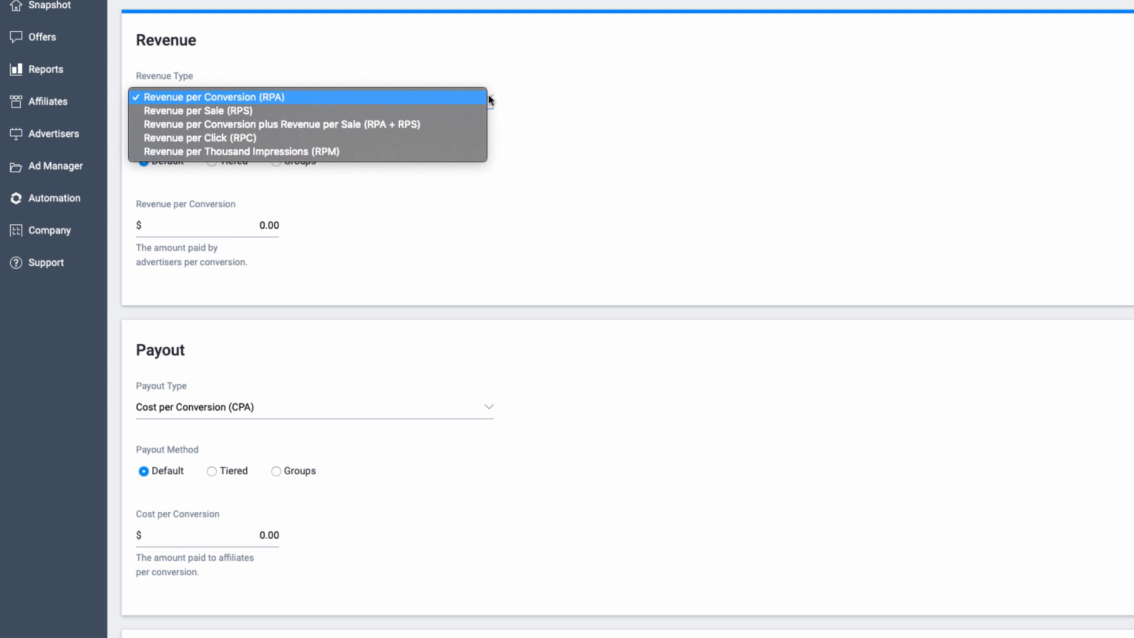
click(197, 111)
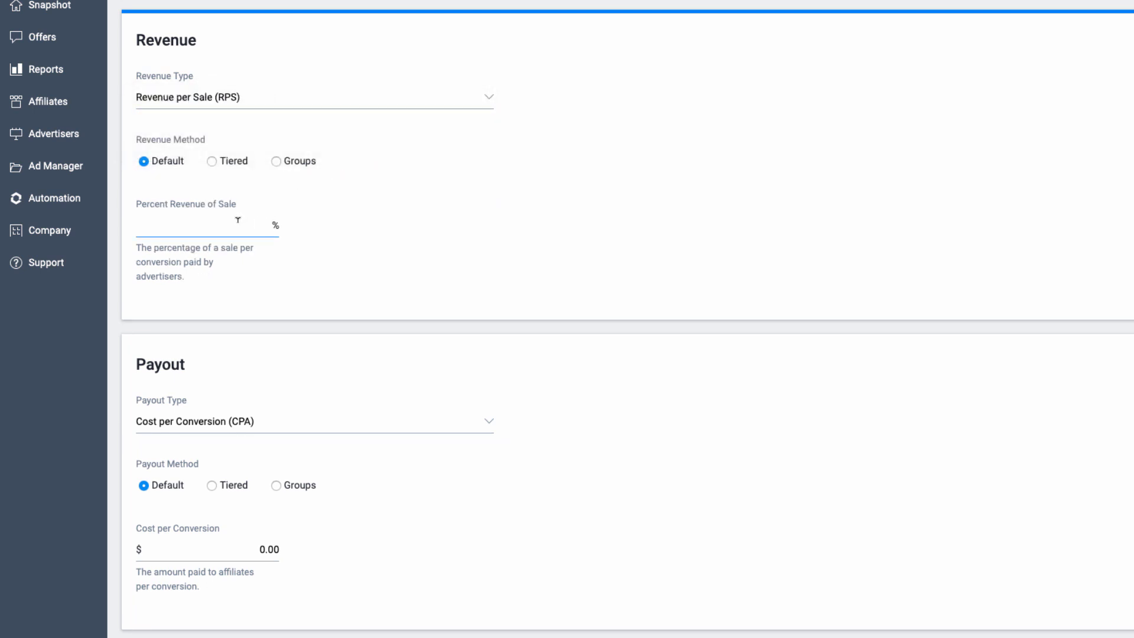
text(75)
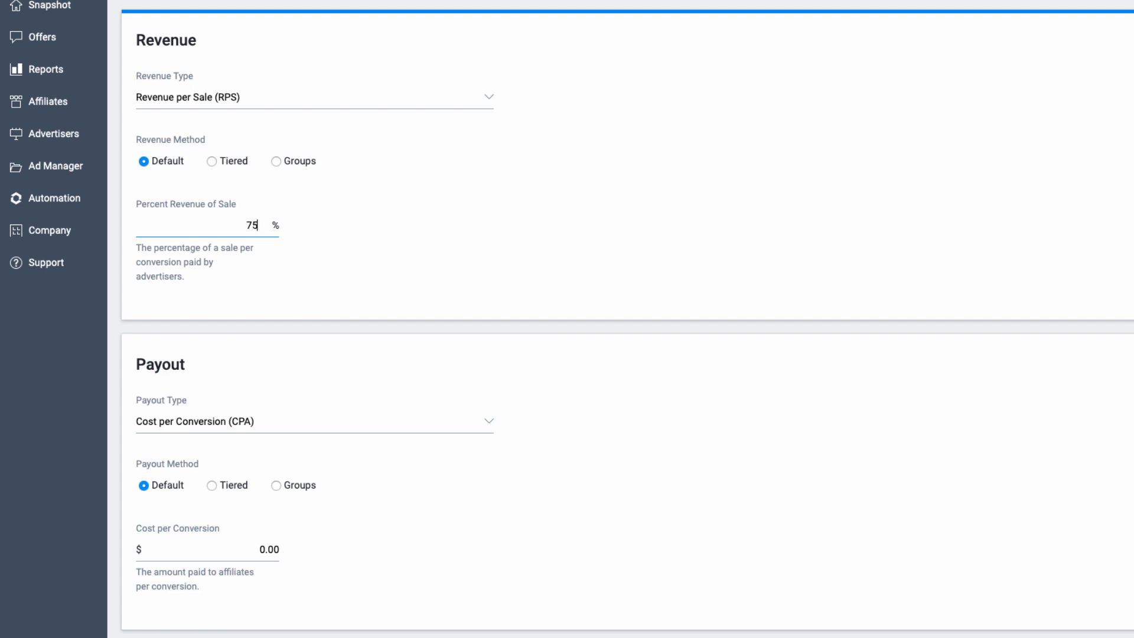
Set payout to Cost per Sale (CPS) at 50%
click(313, 420)
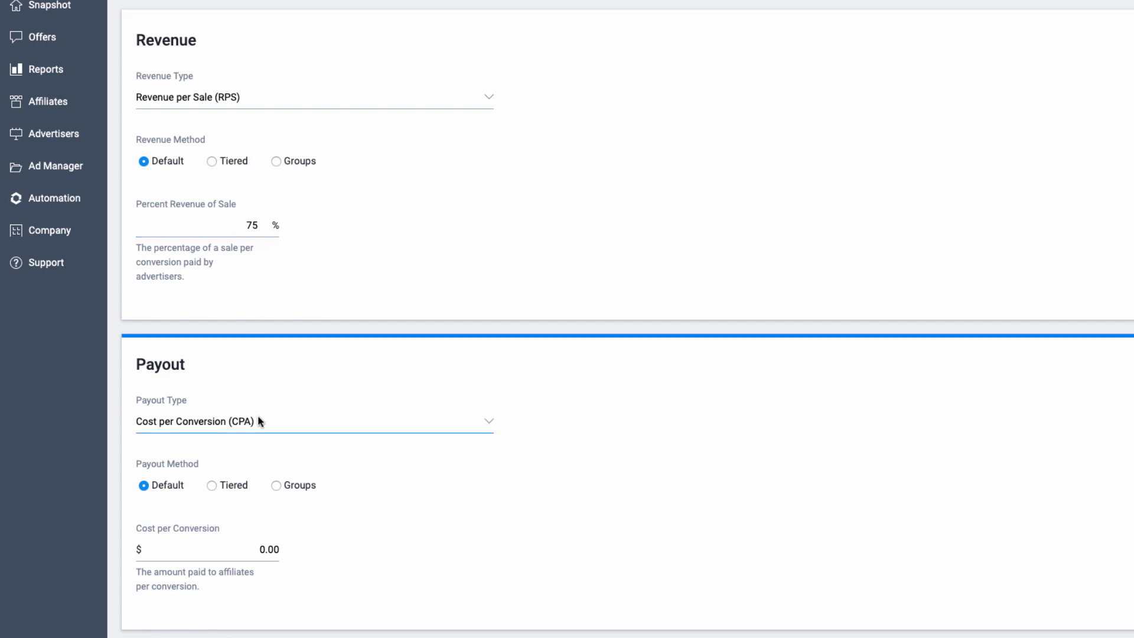
click(313, 420)
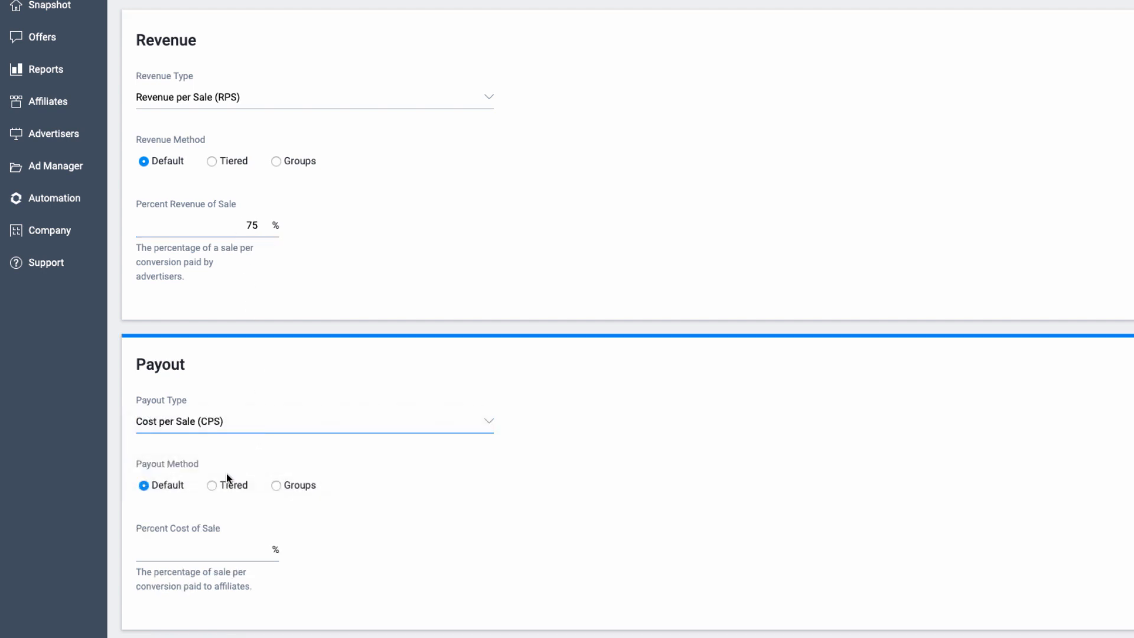
text(50)
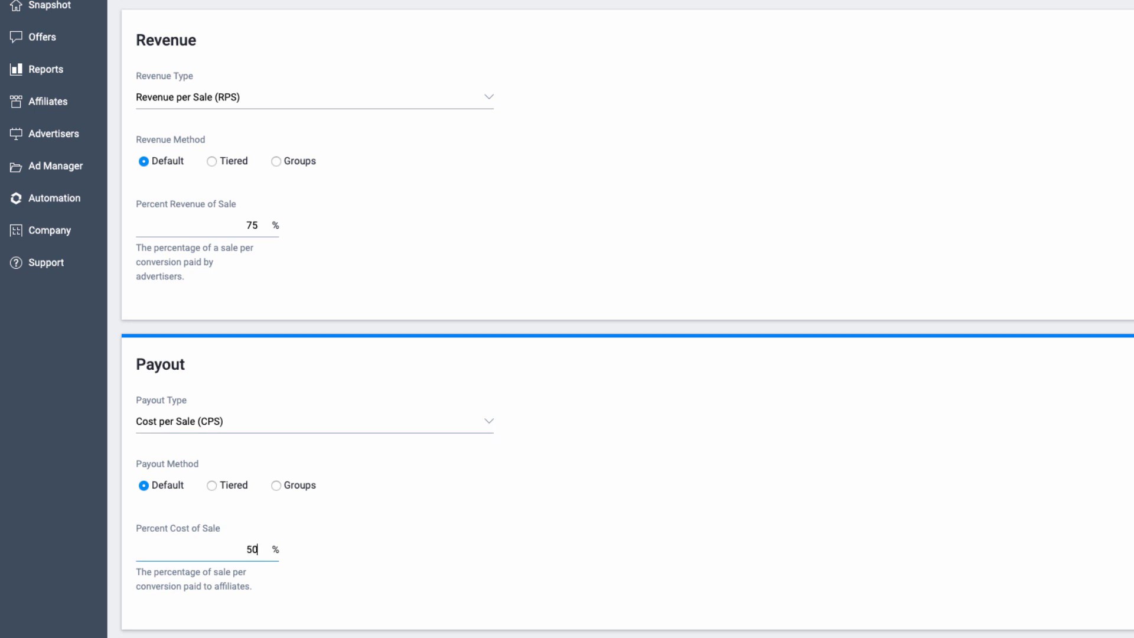
Enable multiple conversion goals with default goal name 'Submit'
scroll(down, 3)
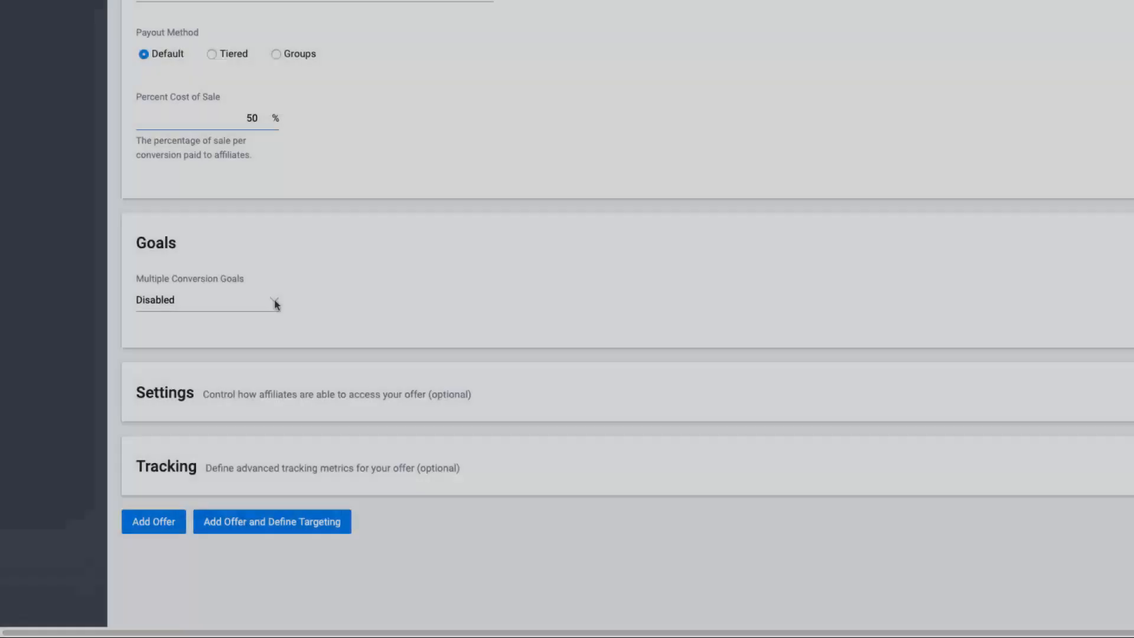
click(207, 299)
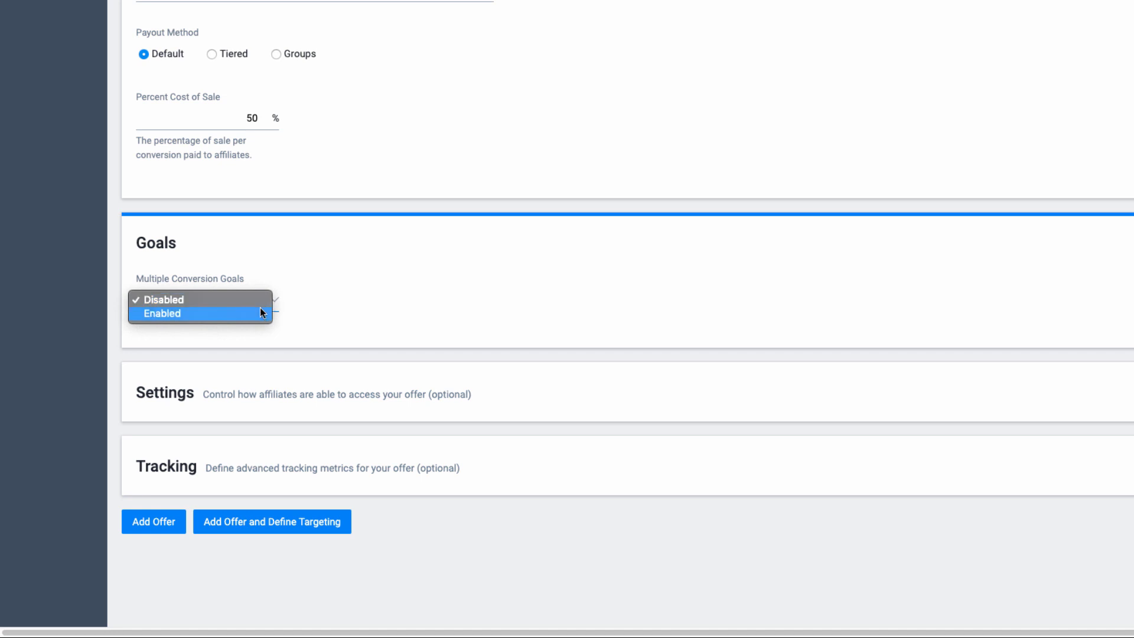
mouse_move(255, 324)
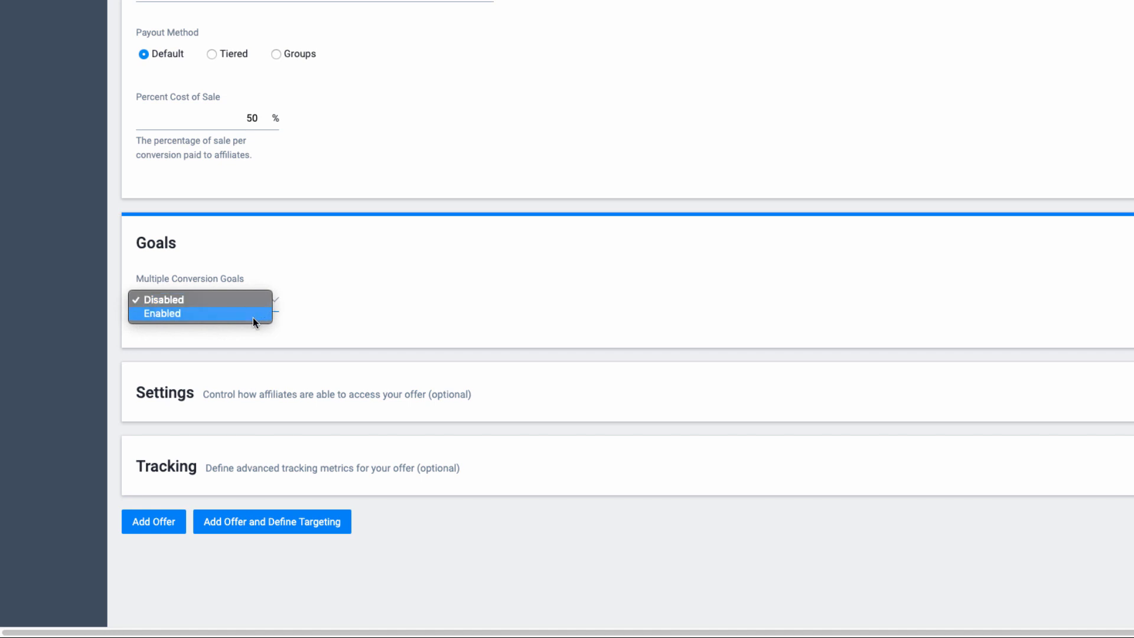
click(162, 313)
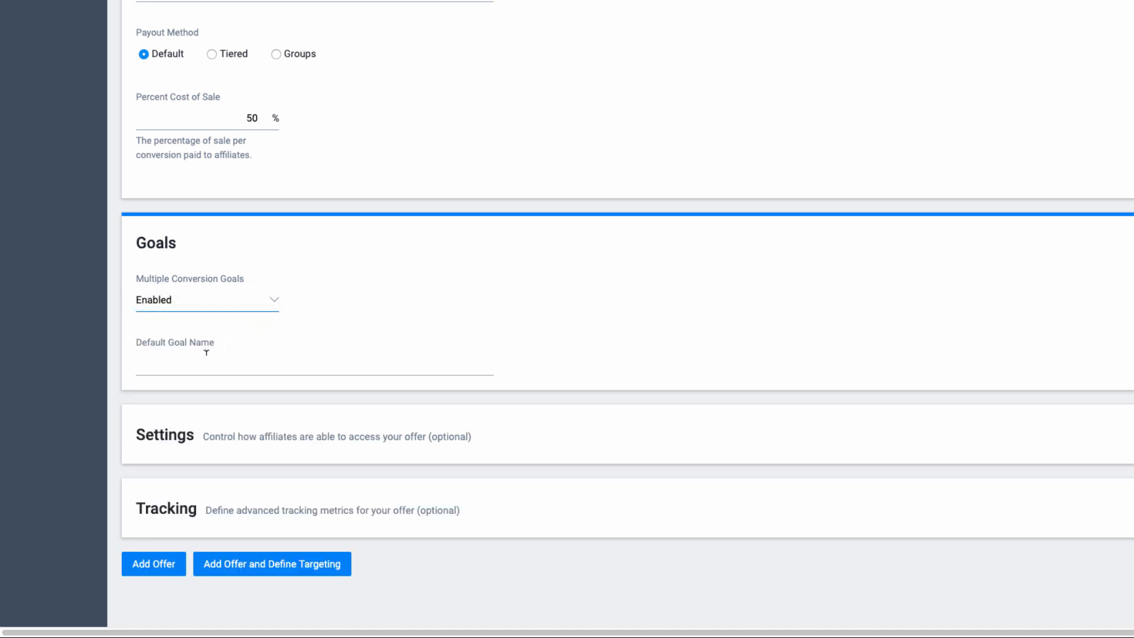
click(312, 367)
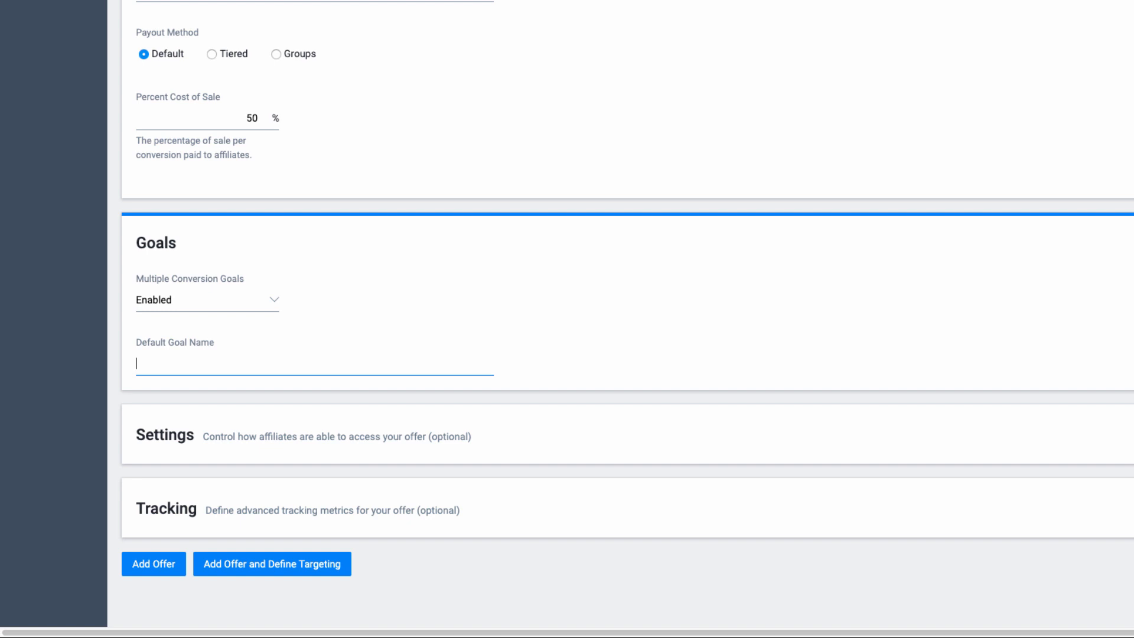
text(Submit)
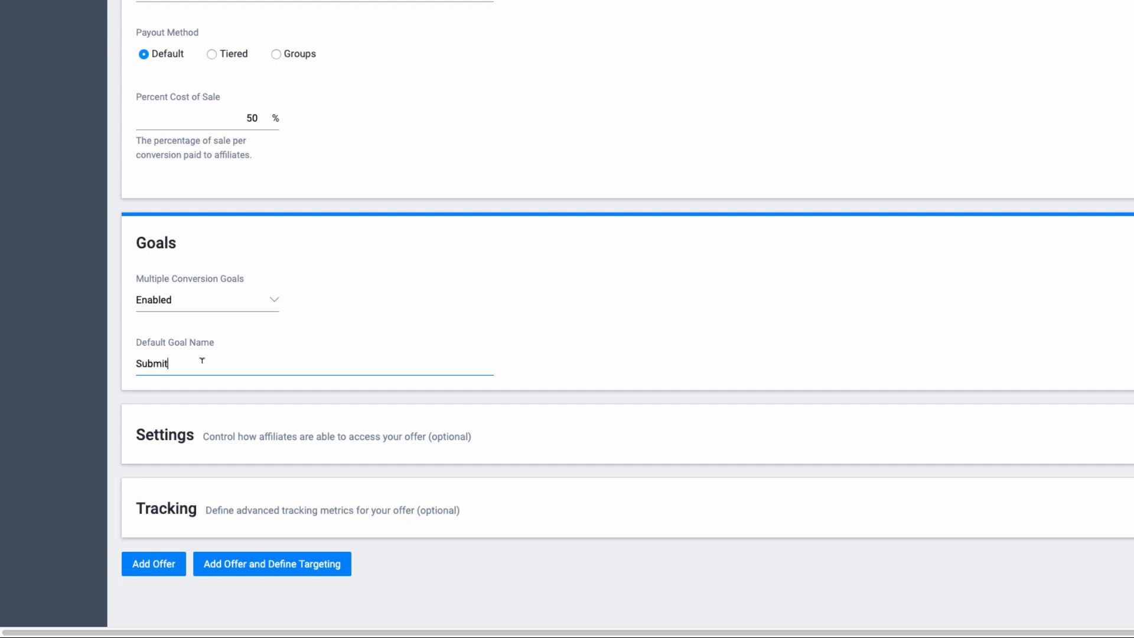
mouse_move(269, 555)
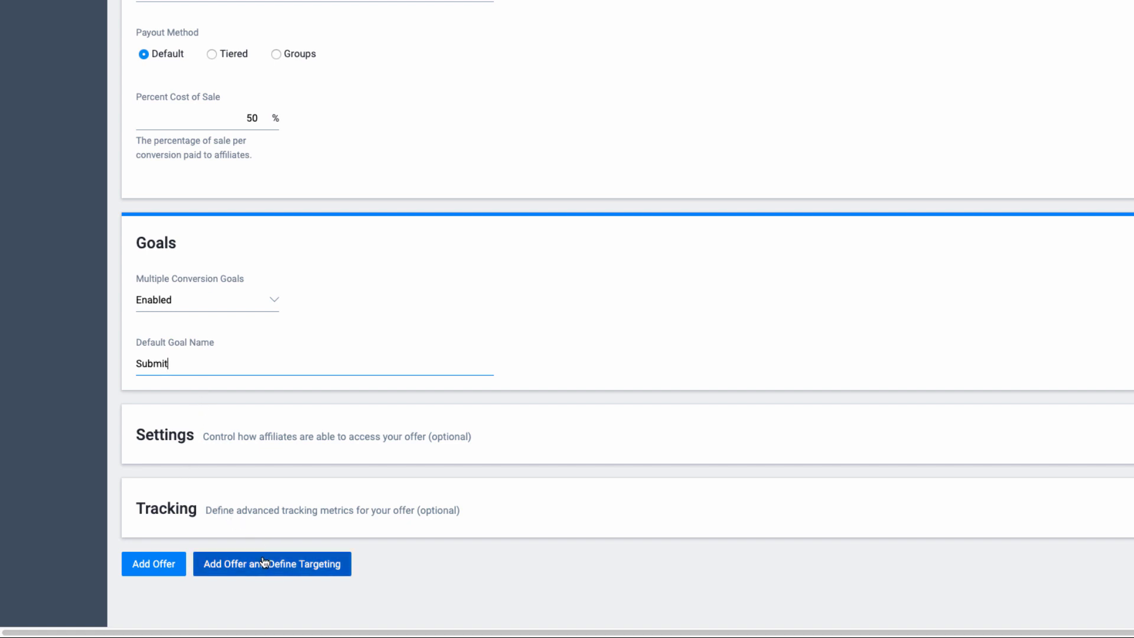
Save the offer and add United States and Washington as enforced included locations
click(272, 564)
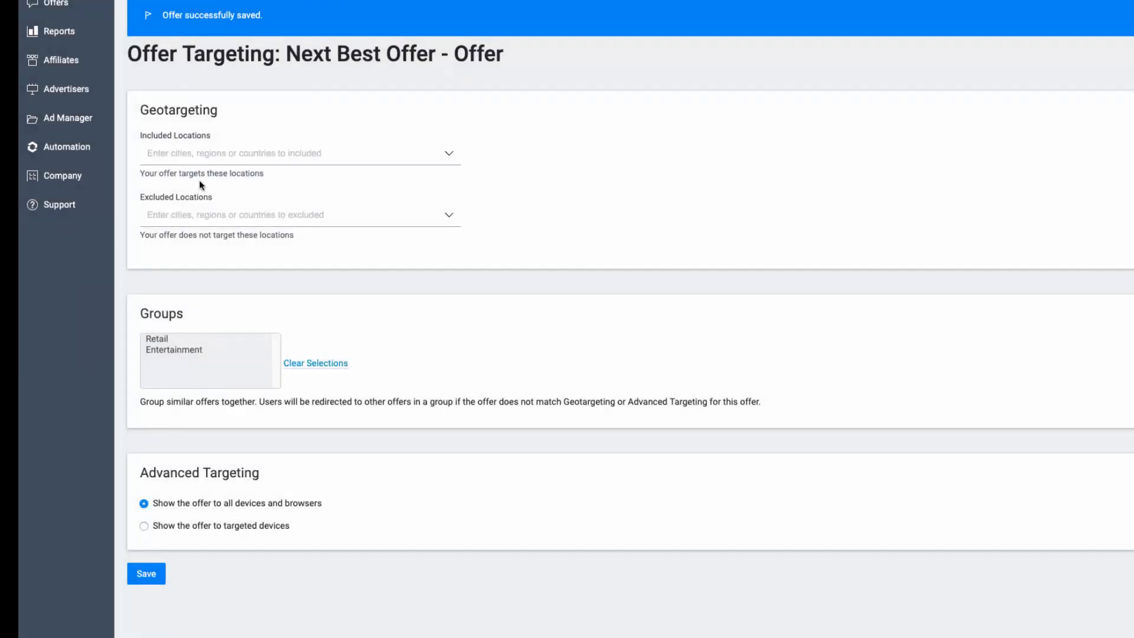
text(United)
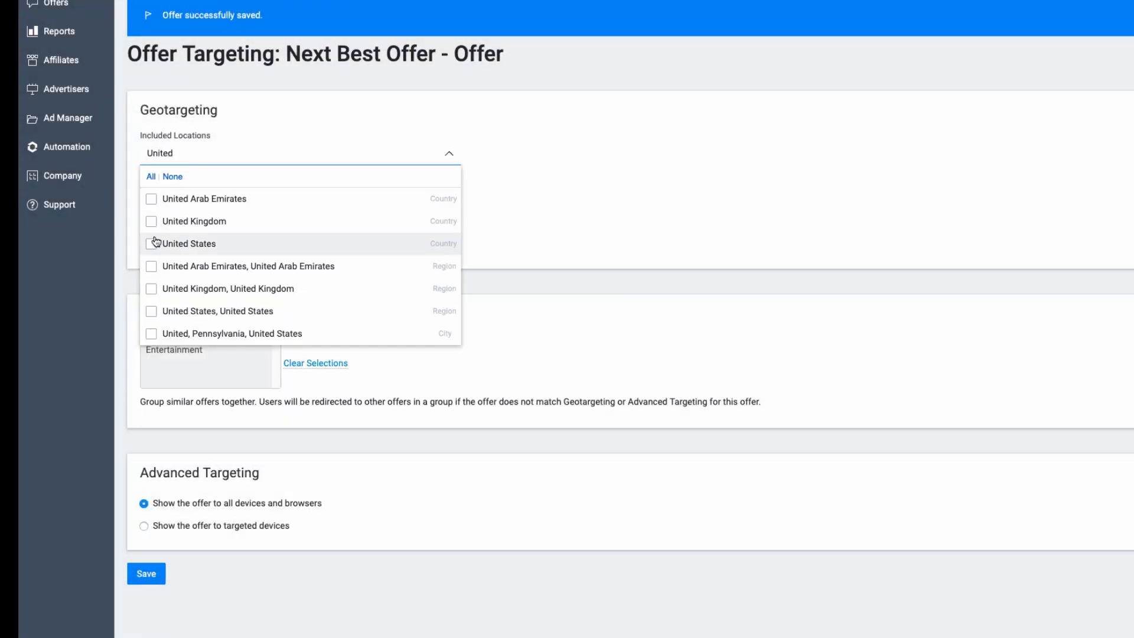
text(Wash)
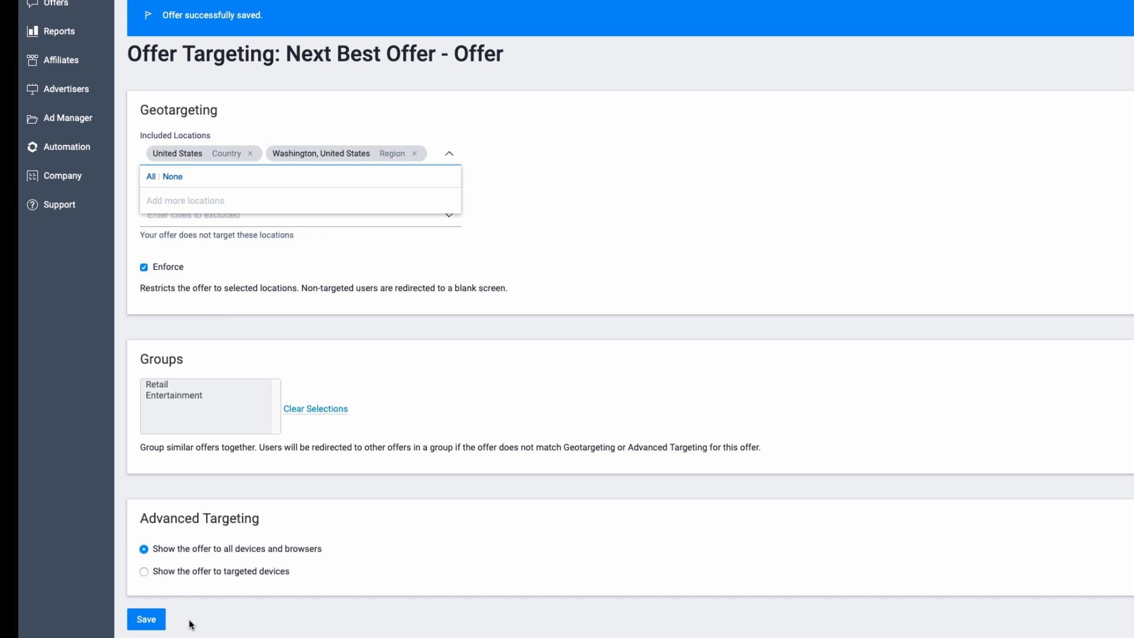
click(145, 619)
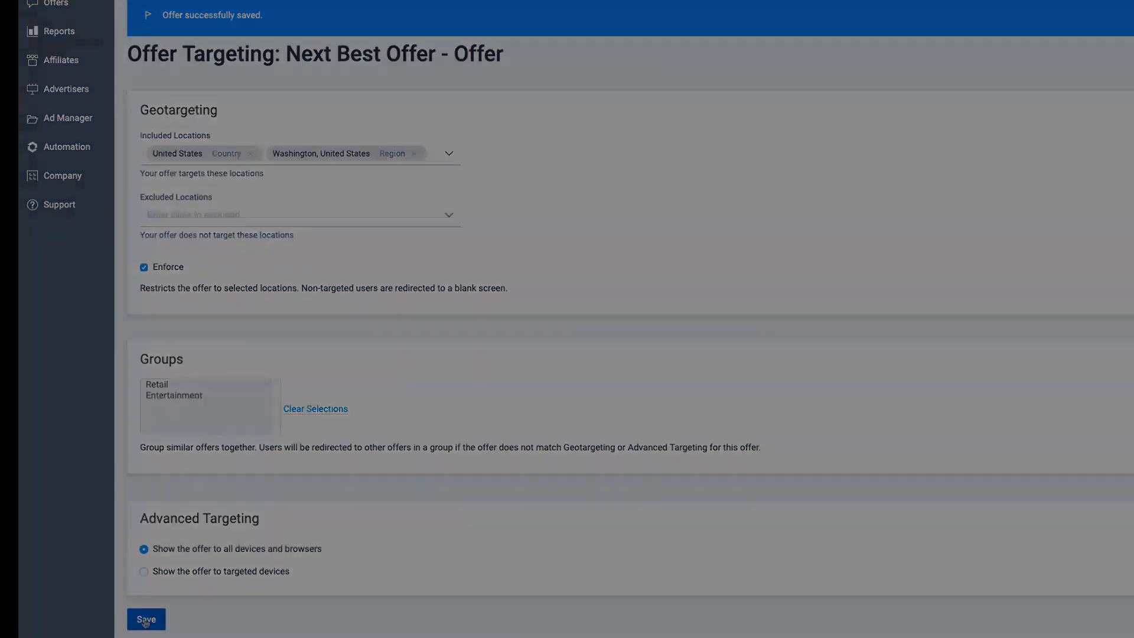
click(145, 619)
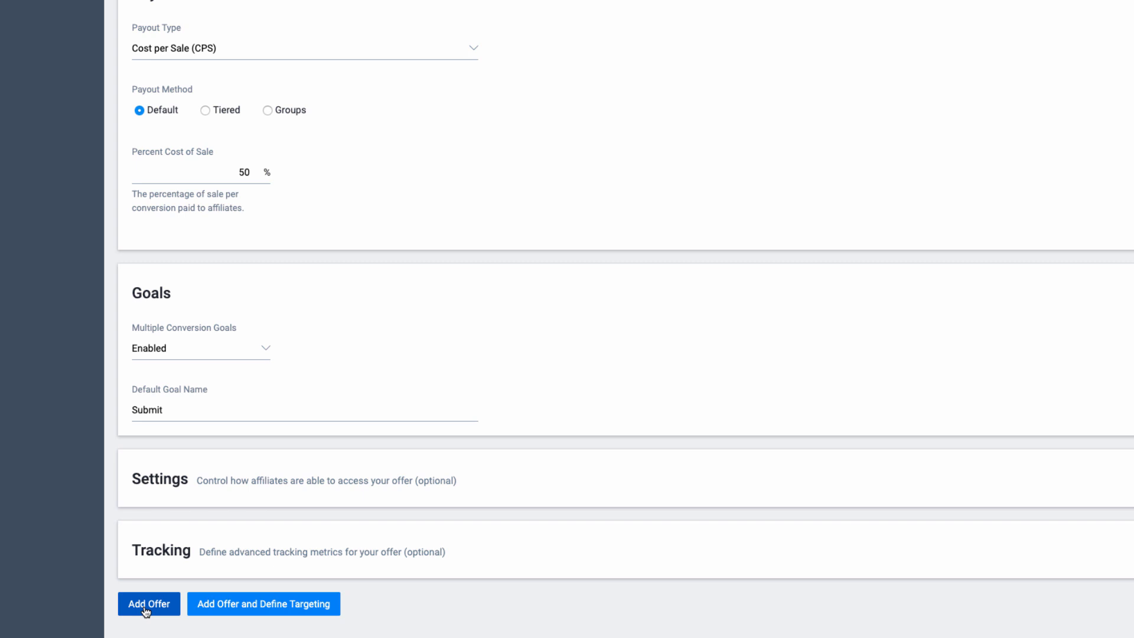
Finish adding the offer and bring up its access settings editor
click(149, 604)
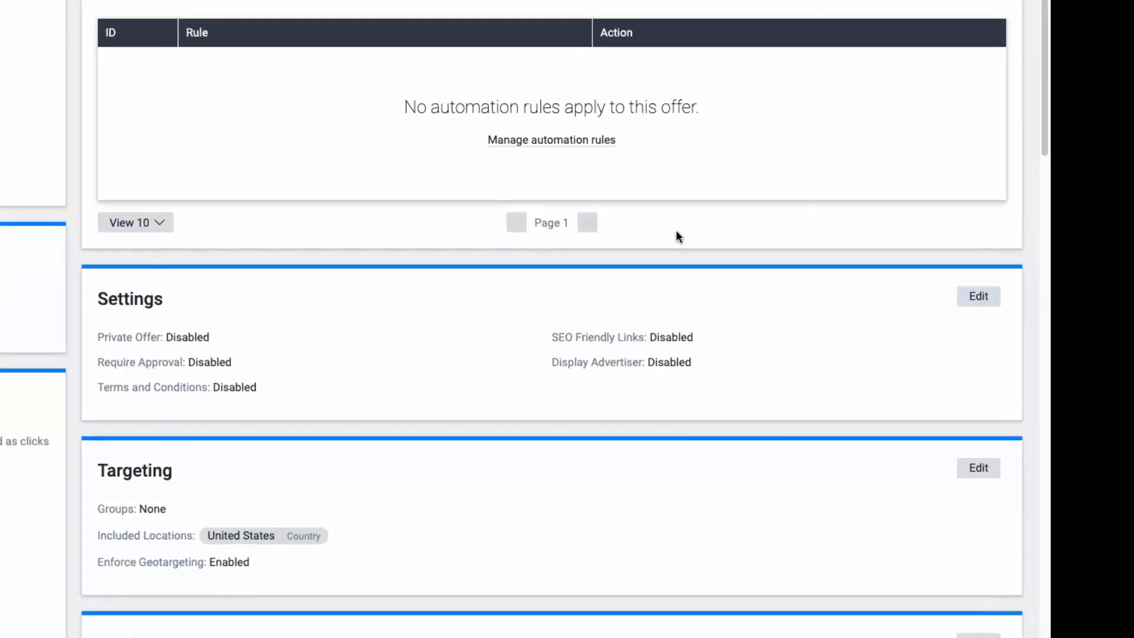
click(977, 296)
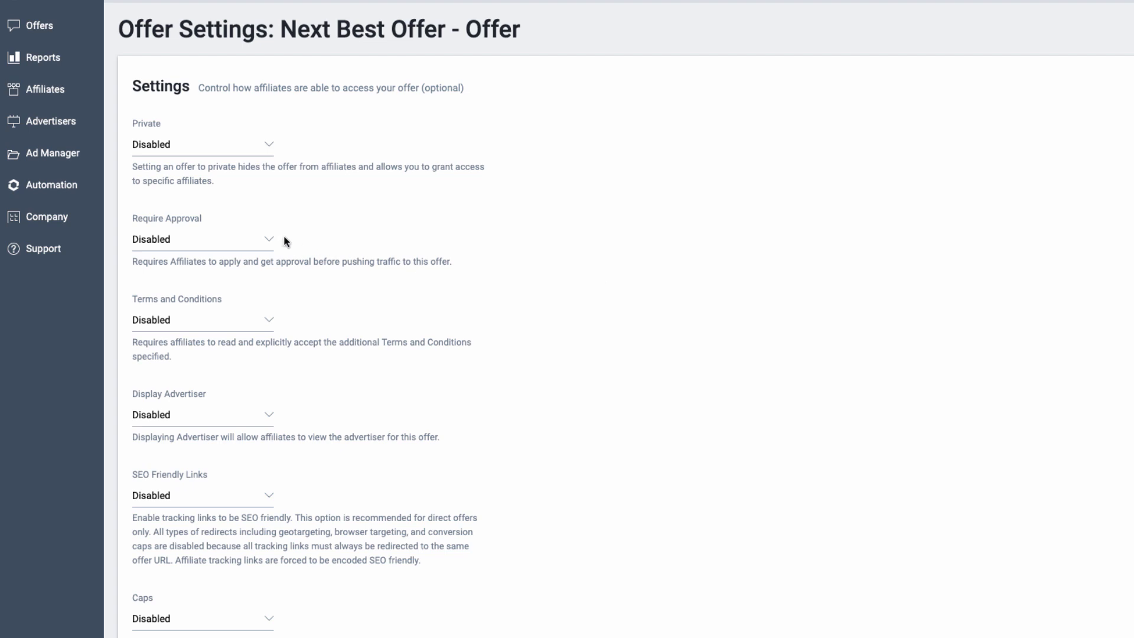
Enable Require Approval for affiliates on Next Best Offer and save the settings
click(202, 240)
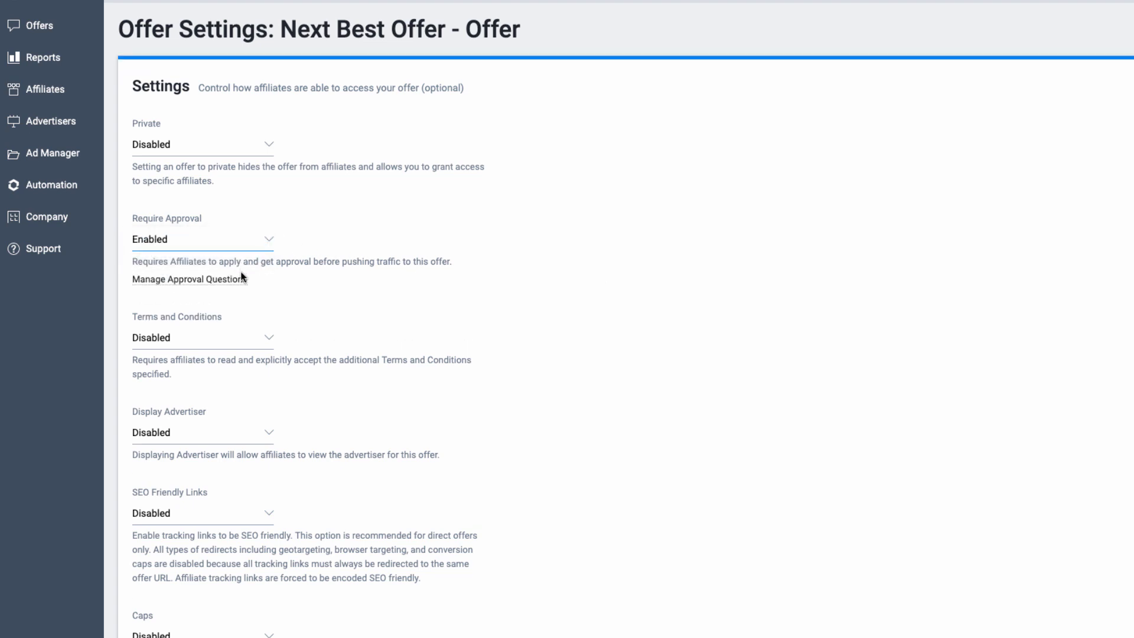
click(189, 279)
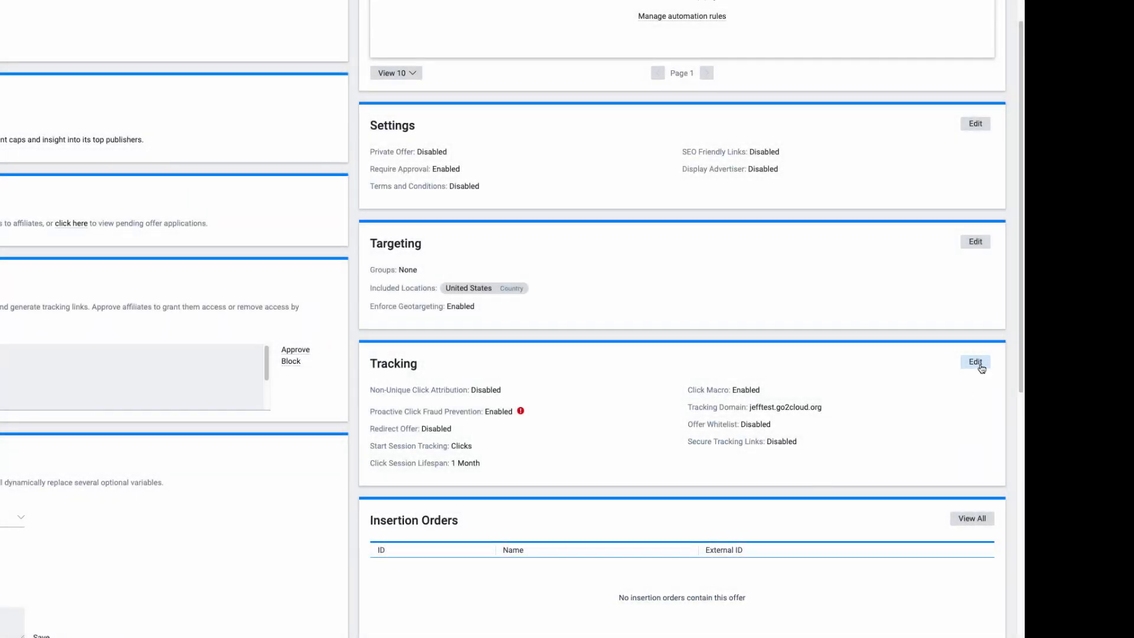
Enable Approve Conversions in Next Best Offer's tracking options
click(974, 361)
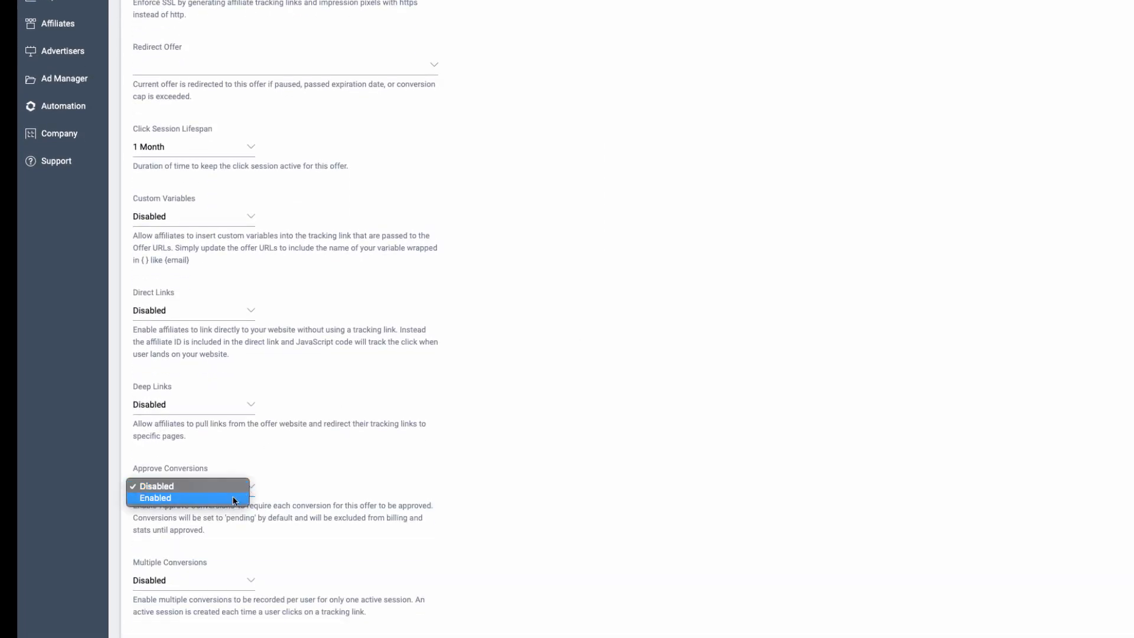
click(154, 502)
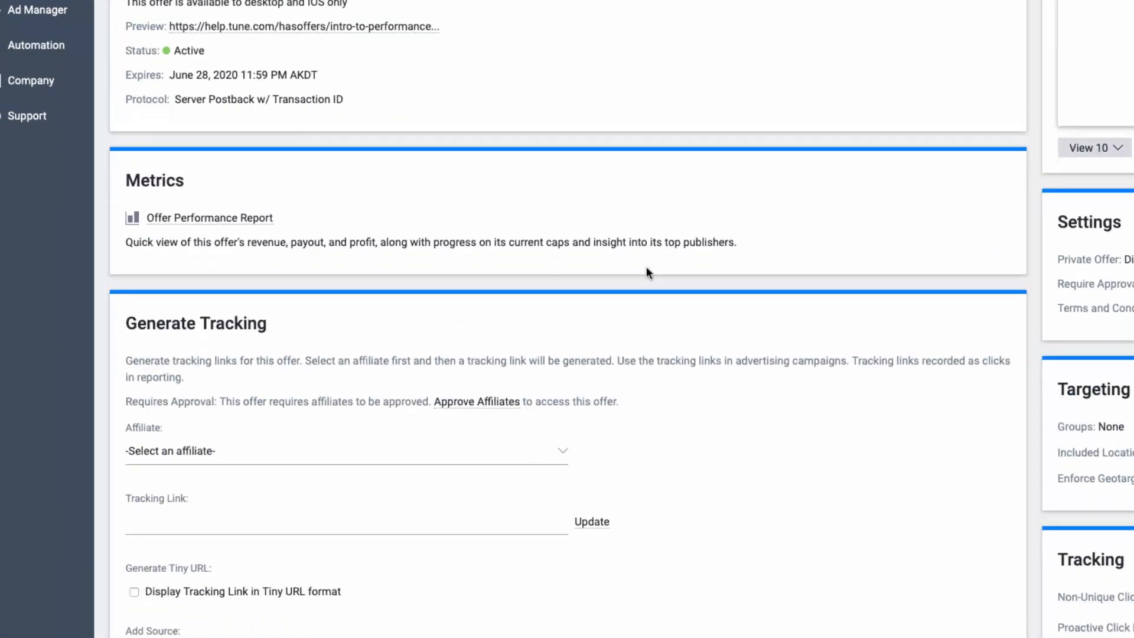
Select Tune Publisher as the affiliate to generate its tracking link
click(346, 450)
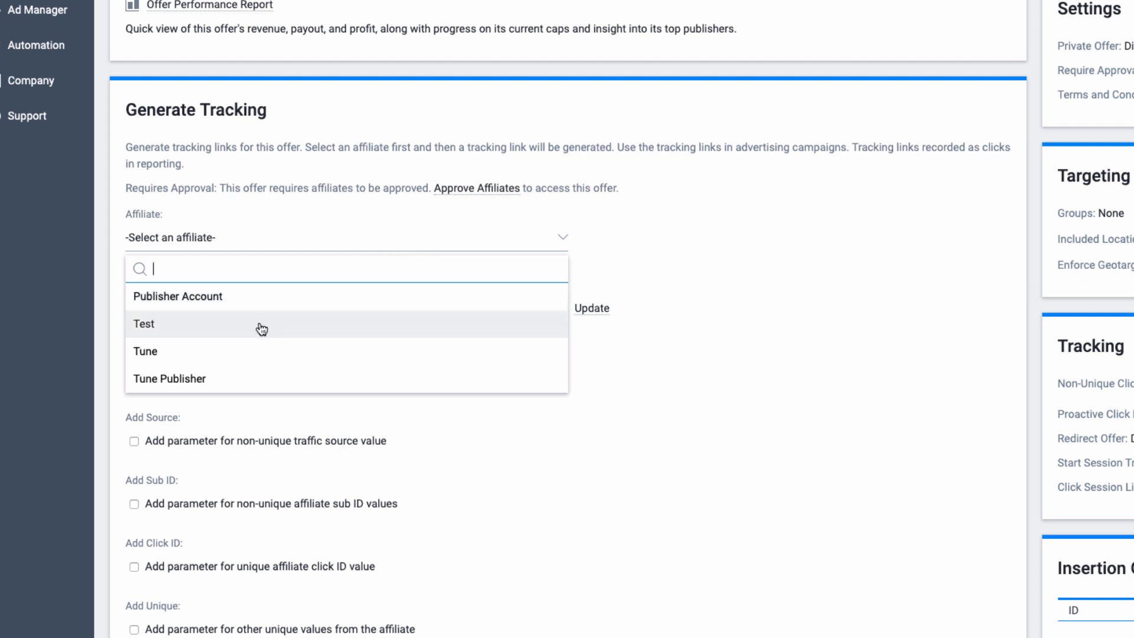
click(169, 378)
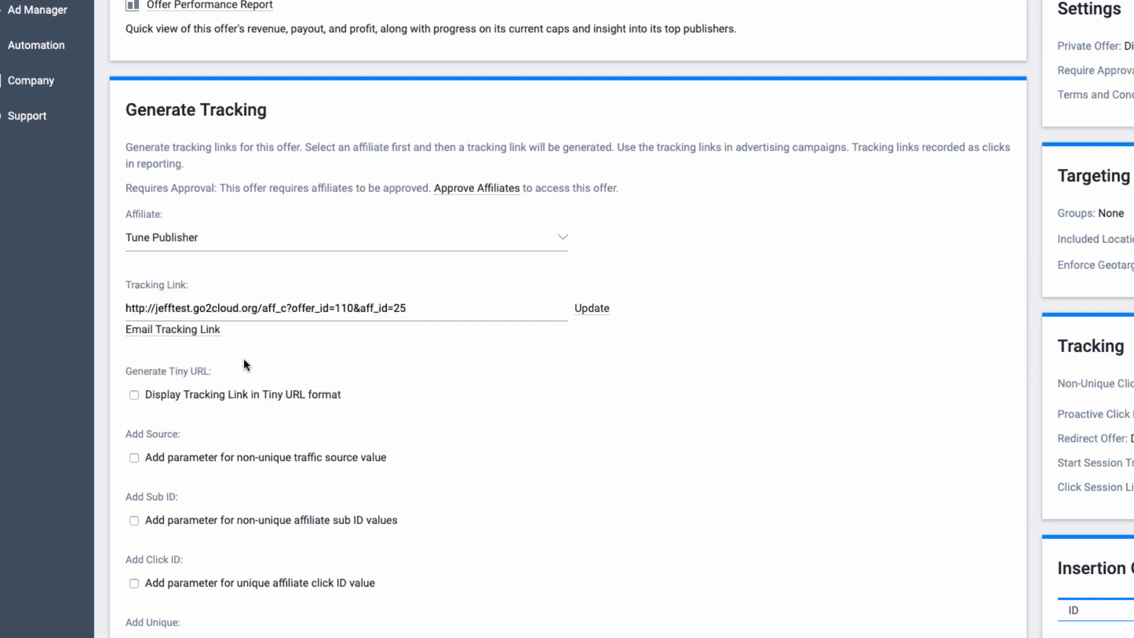